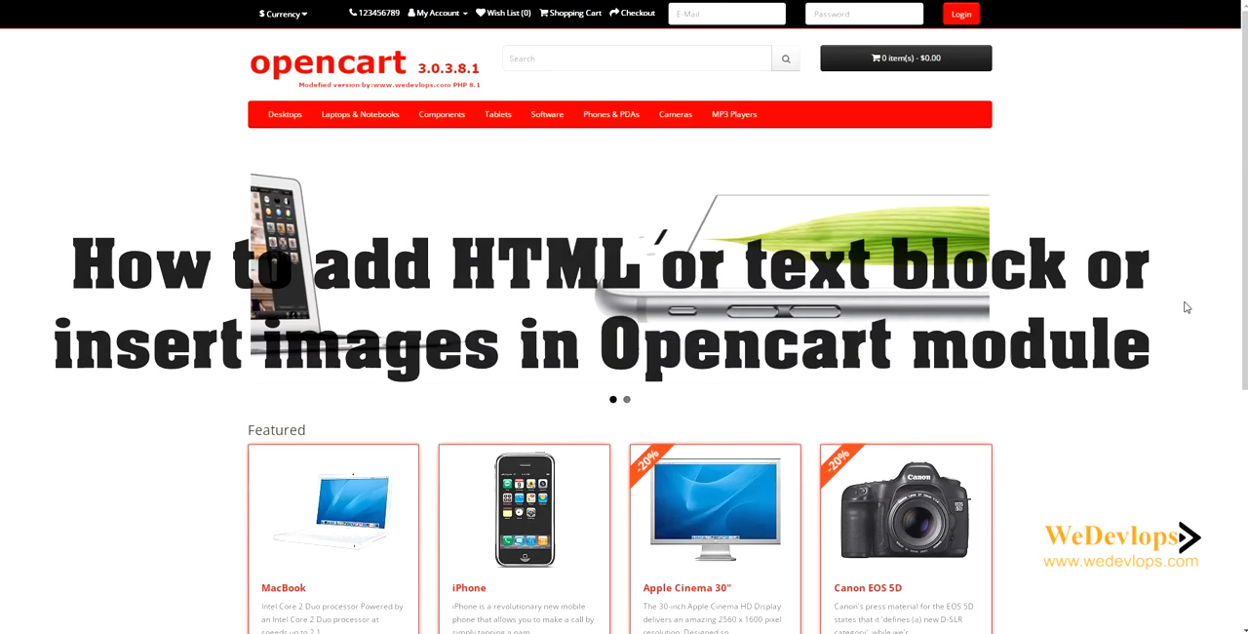
Leave the WeDevlops product page for the demo storefront homepage and scroll to its footer
scroll("down", 3)
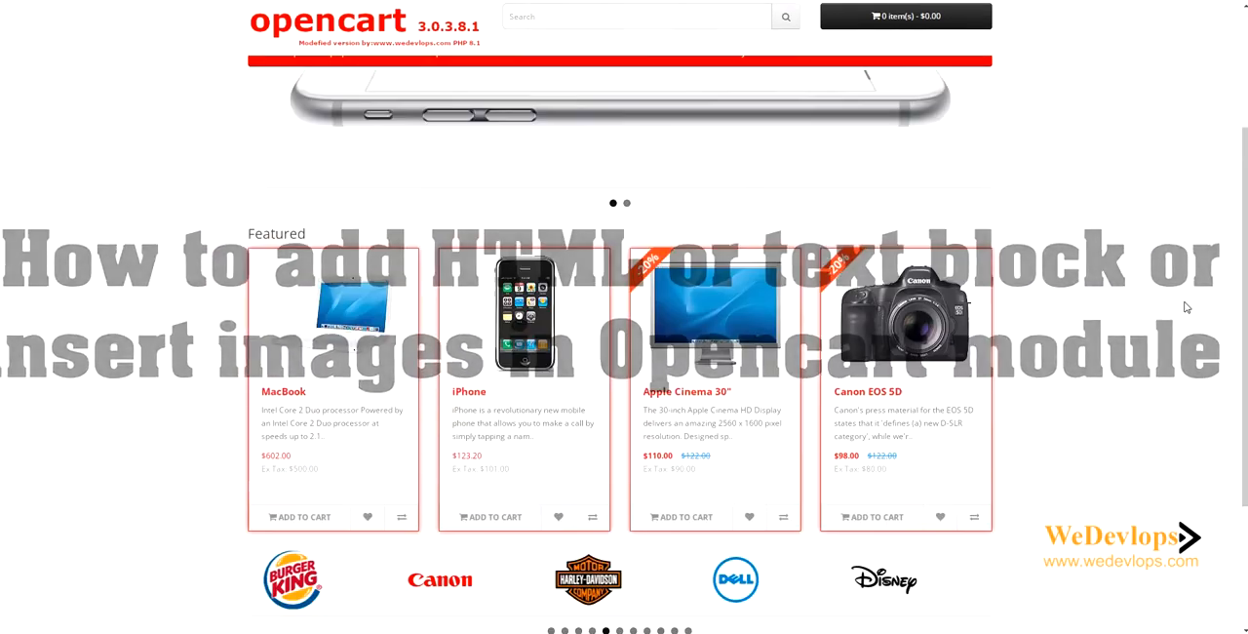
scroll("down", 3)
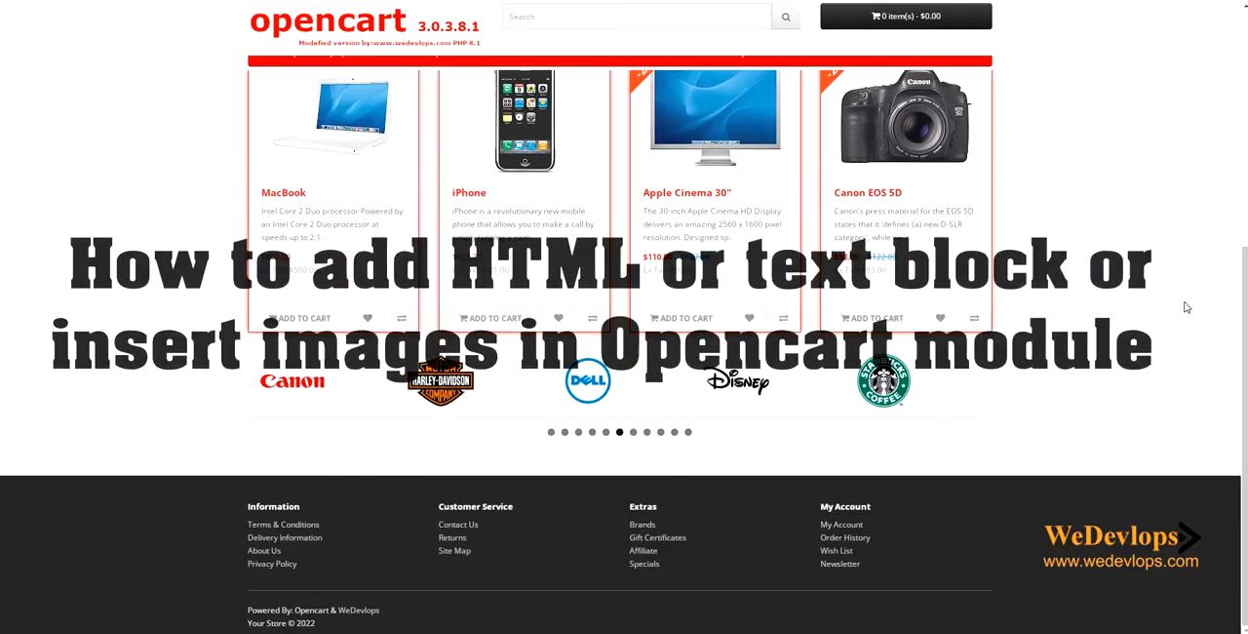
scroll("up", 3)
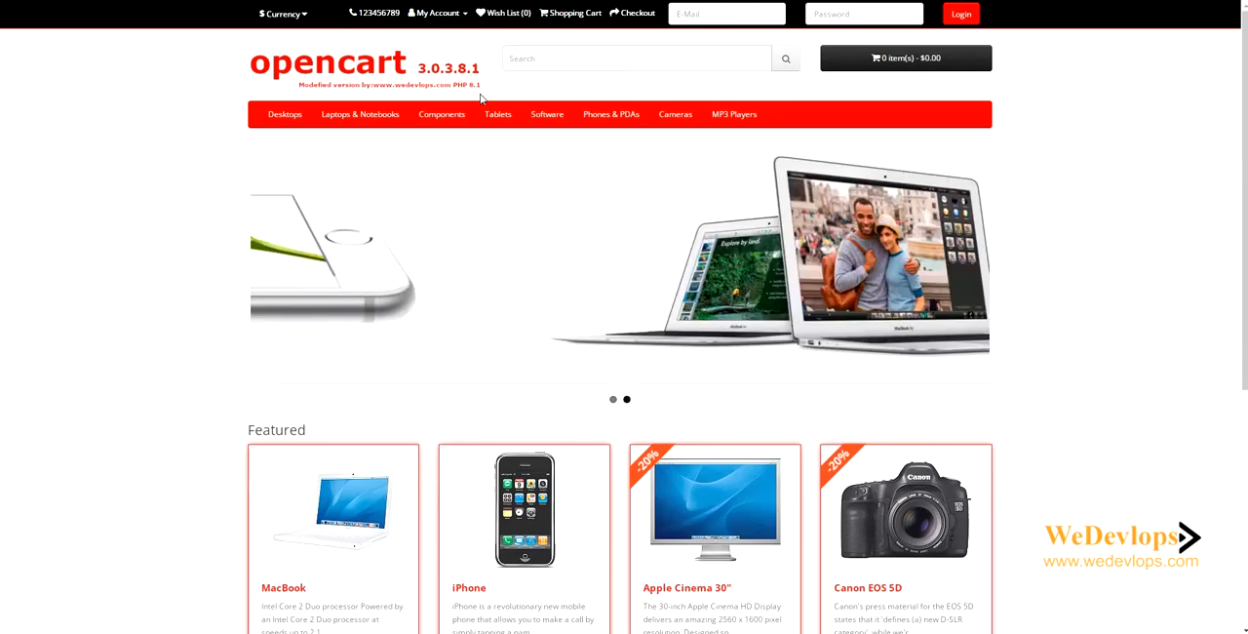
scroll("down", 3)
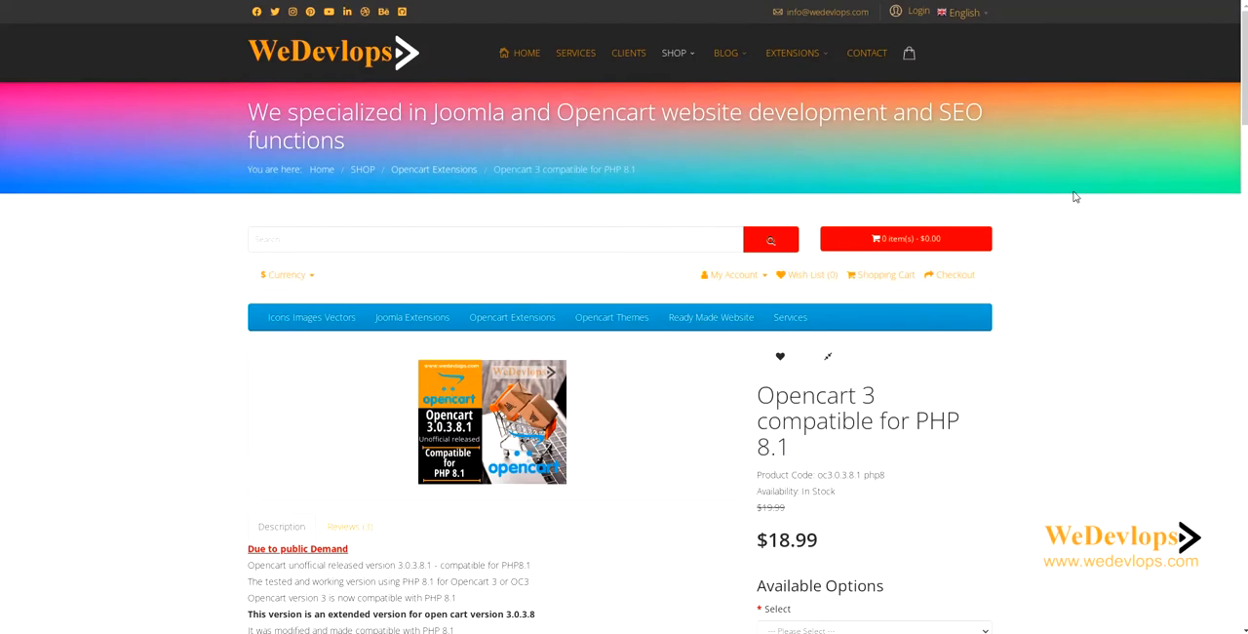
scroll("down", 3)
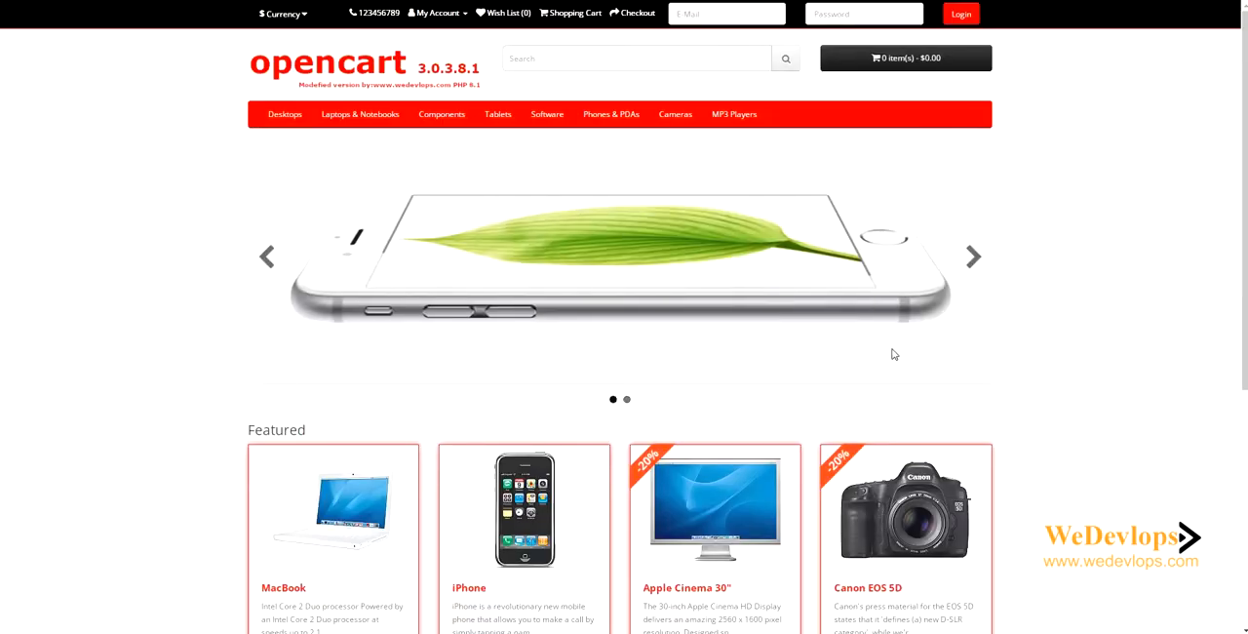
scroll("down", 3)
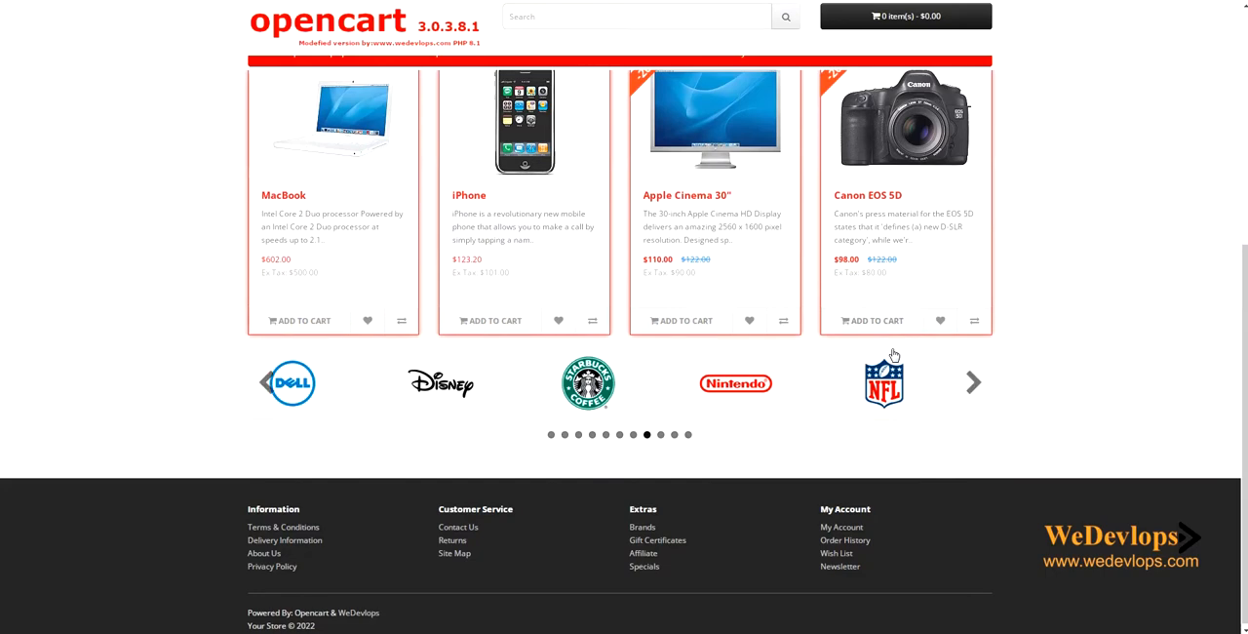
left_click(973, 382)
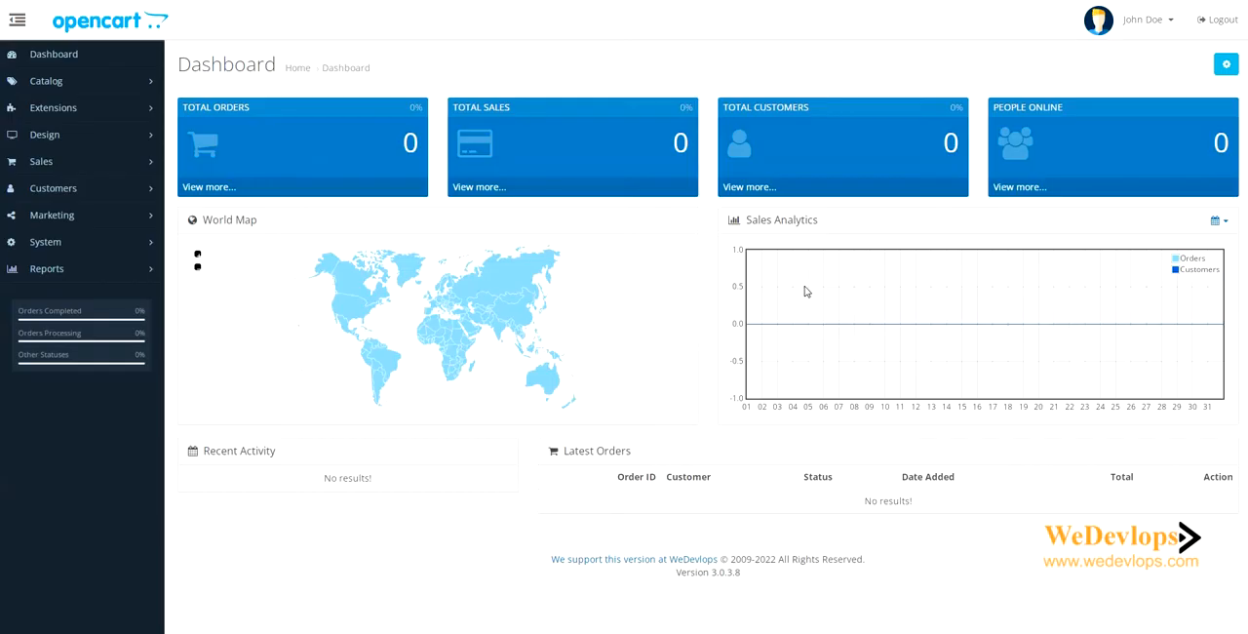
mouse_move(500, 294)
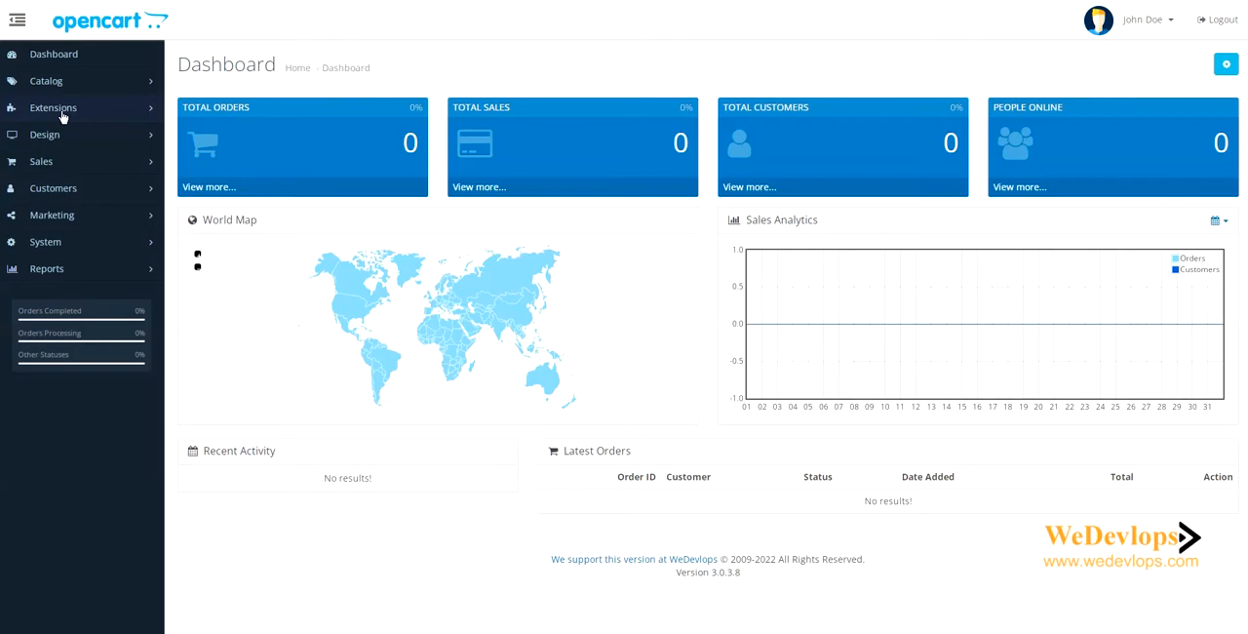
Show the 24 installable modules under Extensions > Extensions in the admin
left_click(53, 107)
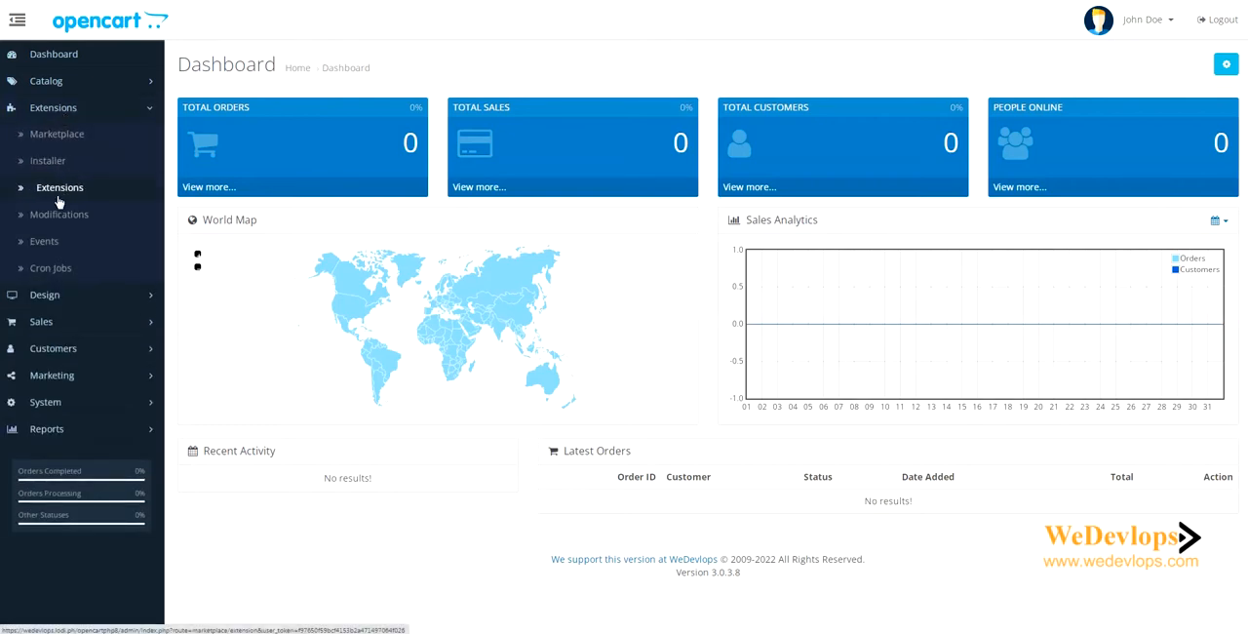
left_click(59, 187)
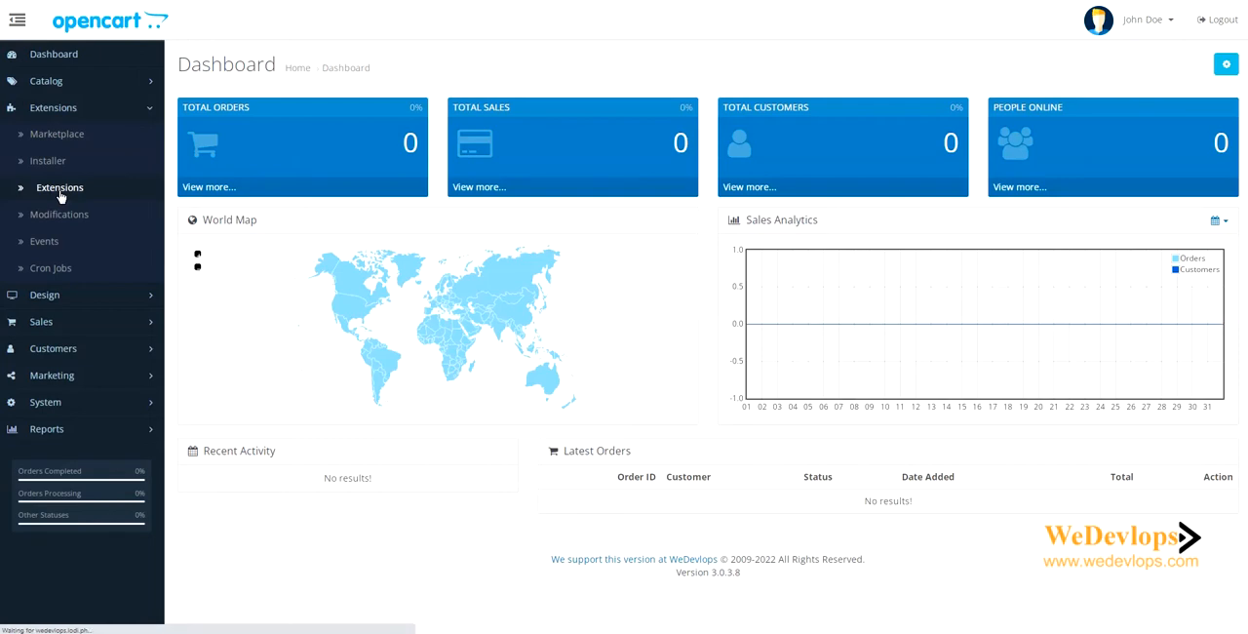
left_click(59, 187)
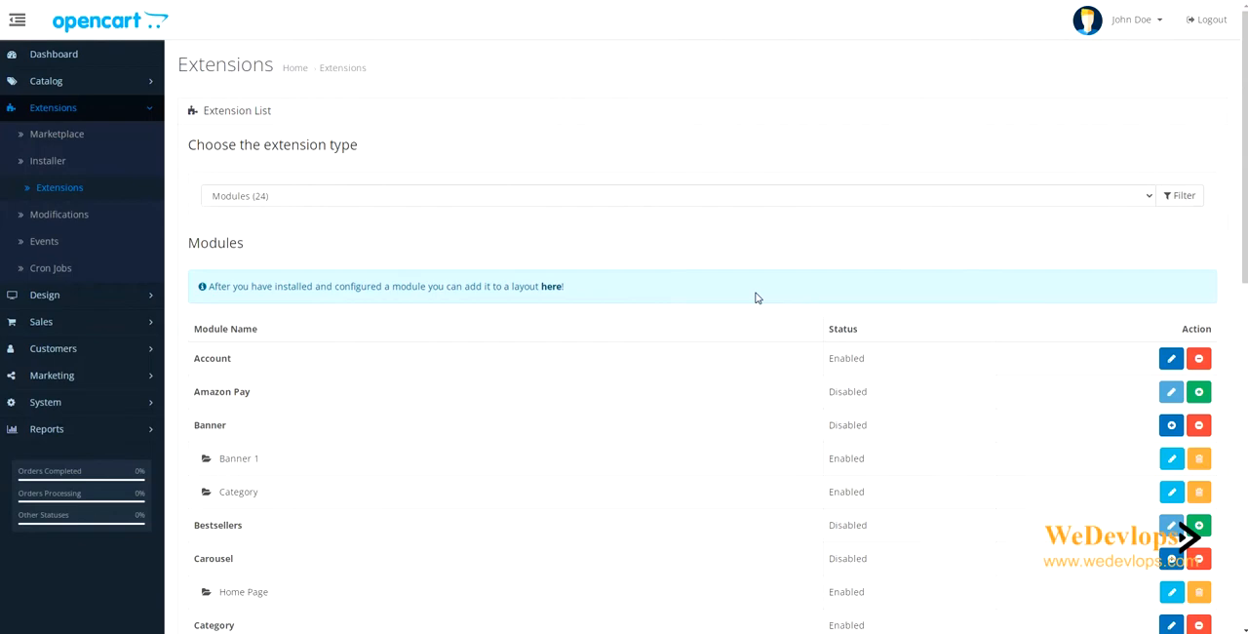
Install the HTML Content module and open its empty edit form
scroll("down", 3)
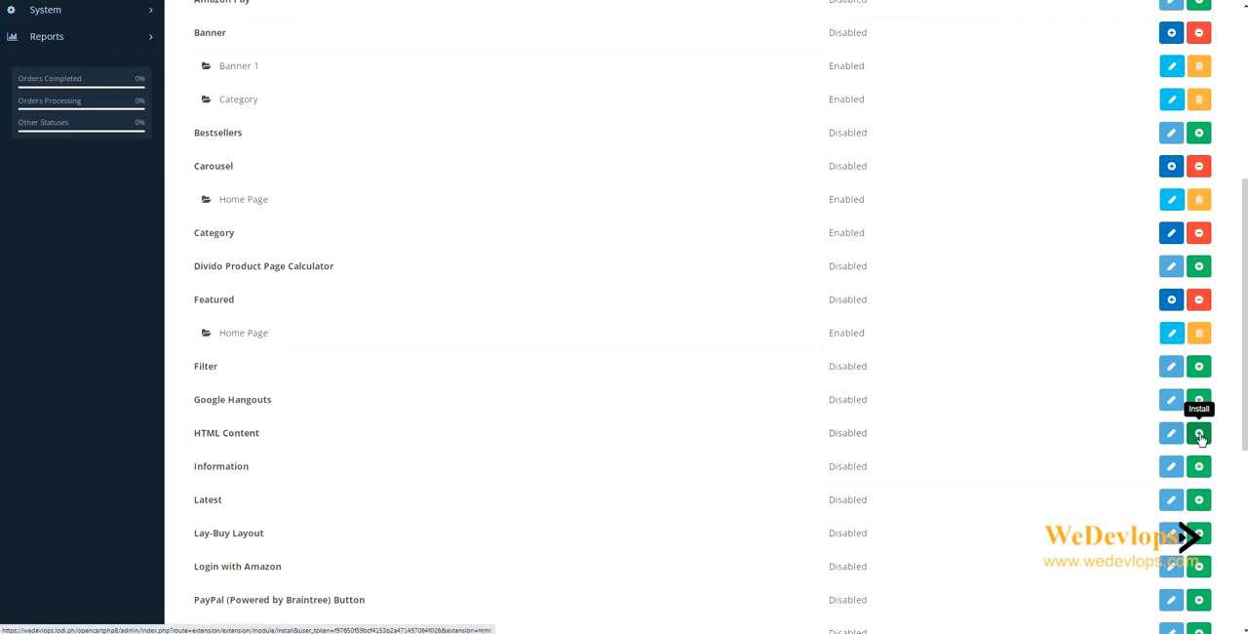
left_click(1198, 433)
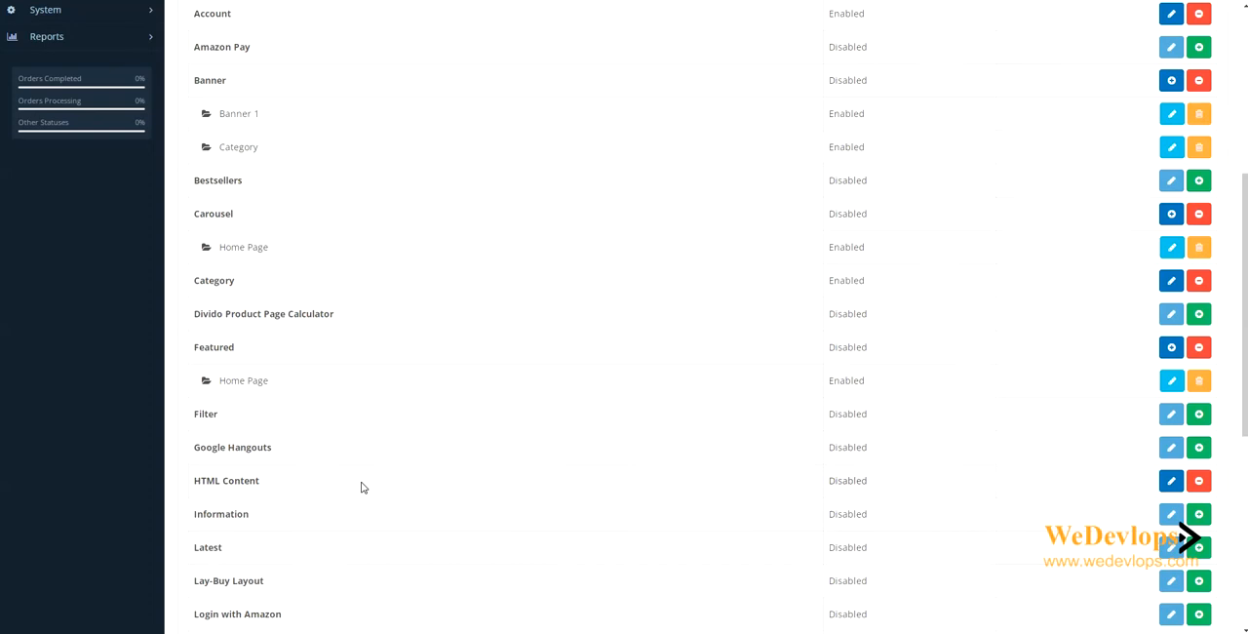
mouse_move(1170, 481)
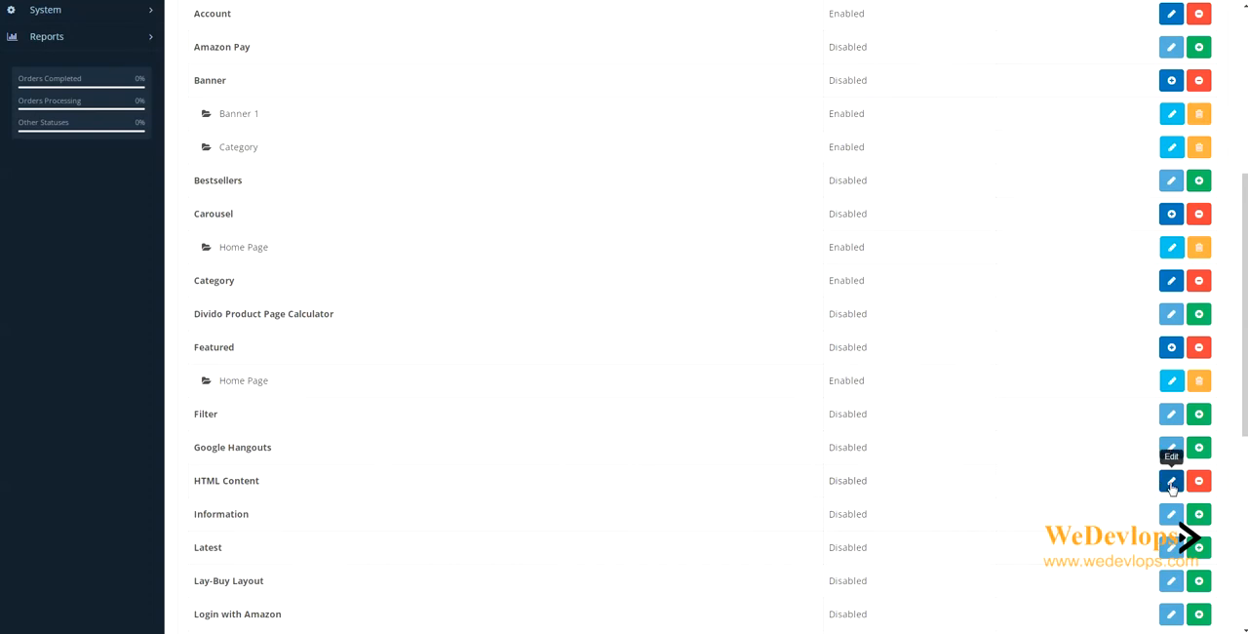
left_click(1169, 481)
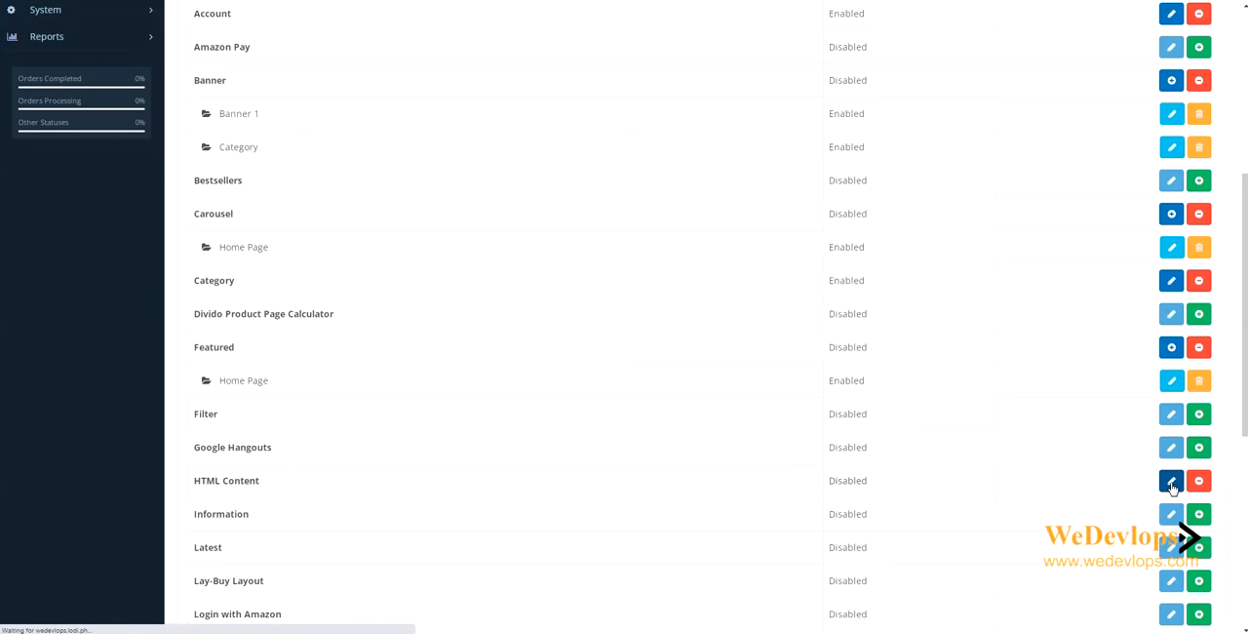
left_click(1168, 480)
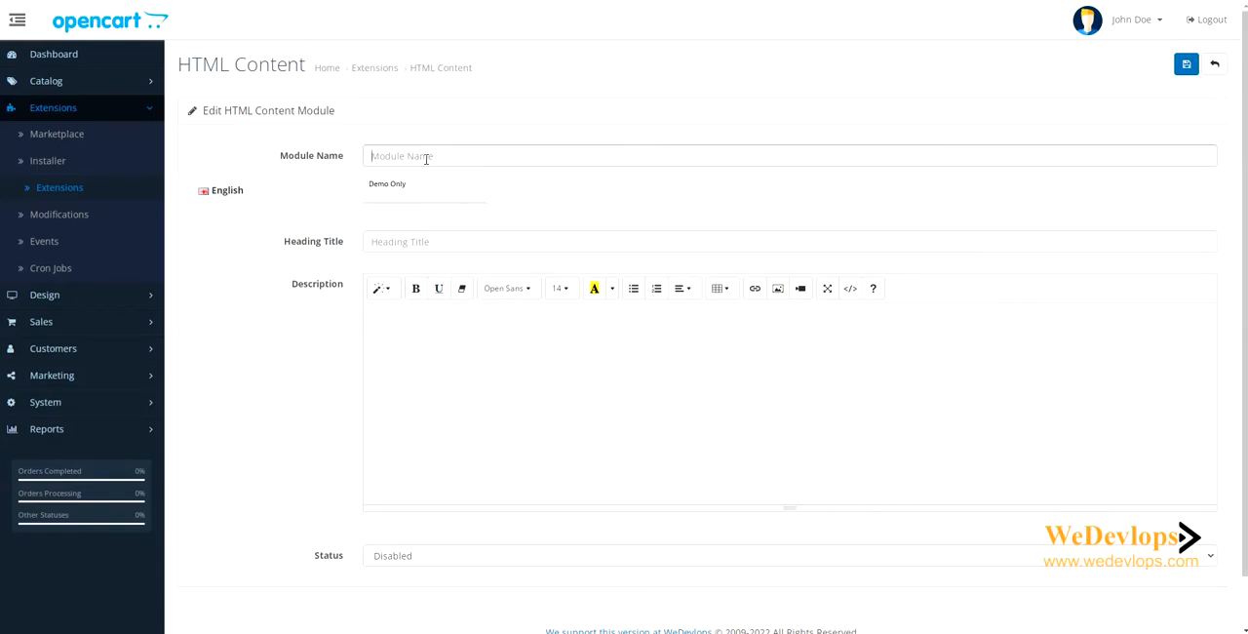
Enter module name 'HTML tutorial' and heading 'Step by step video HTML Tutorial'
type("H")
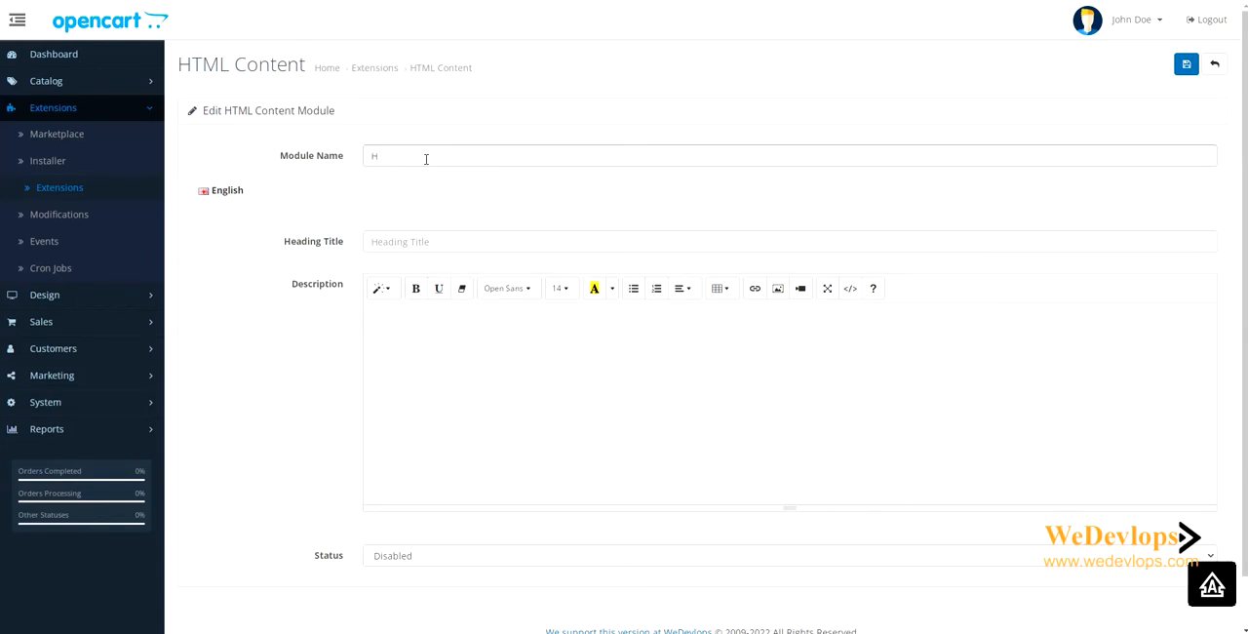
type("TML")
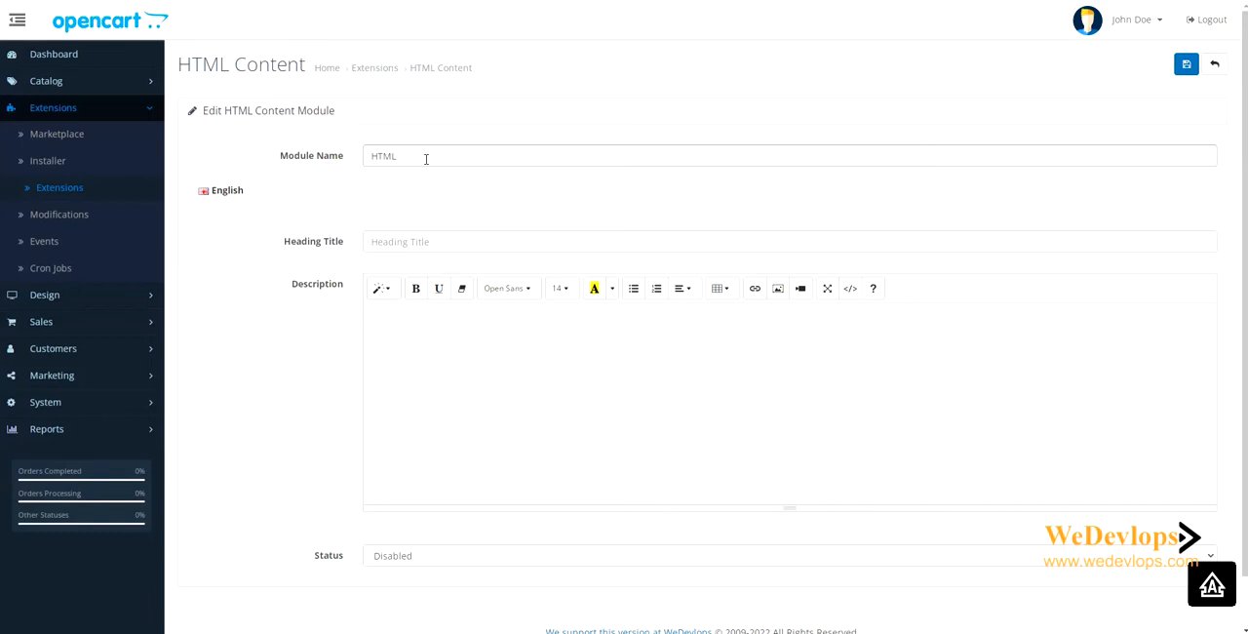
type("tutorial")
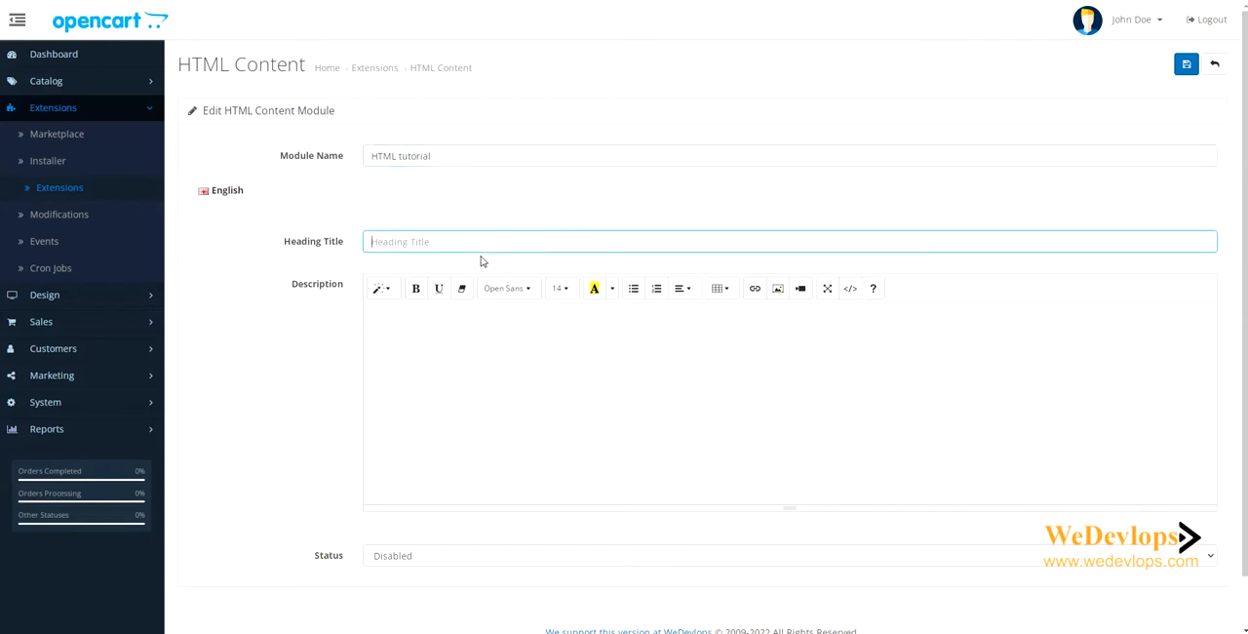
type("S")
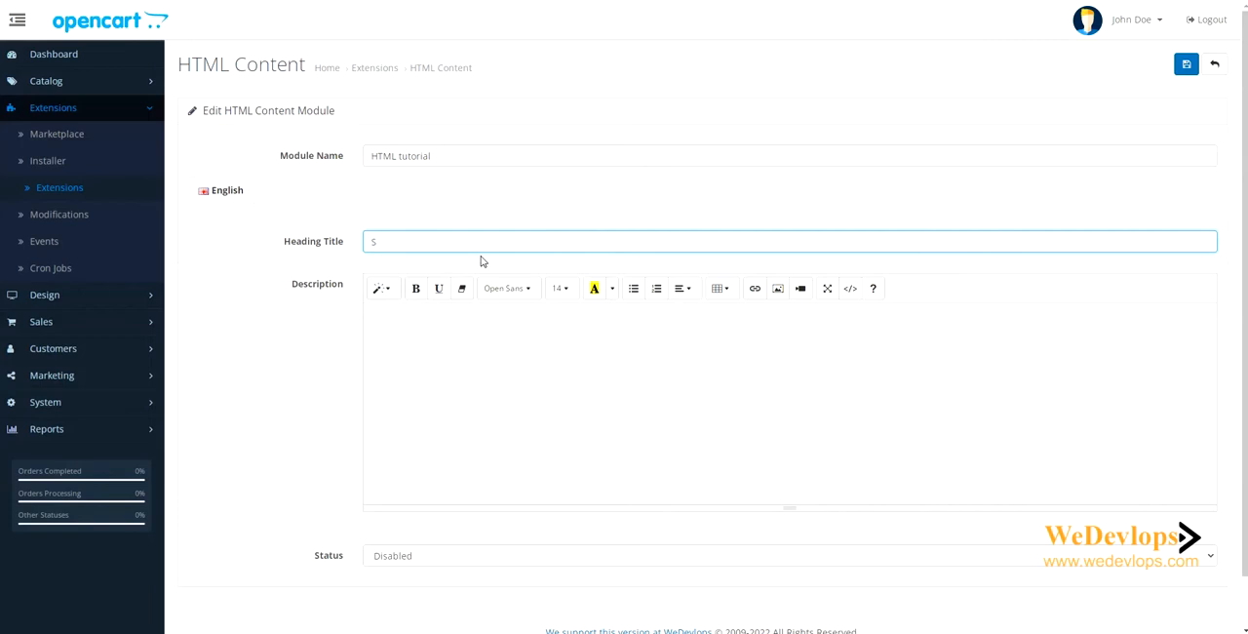
type("tep by")
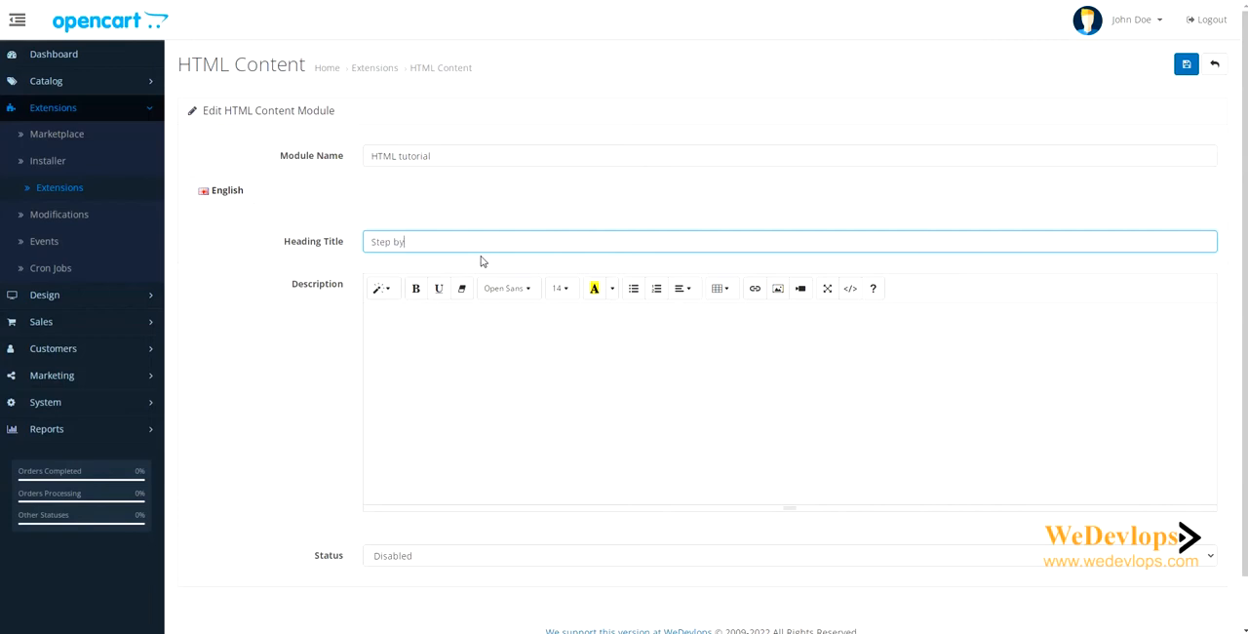
type("step video HTML T")
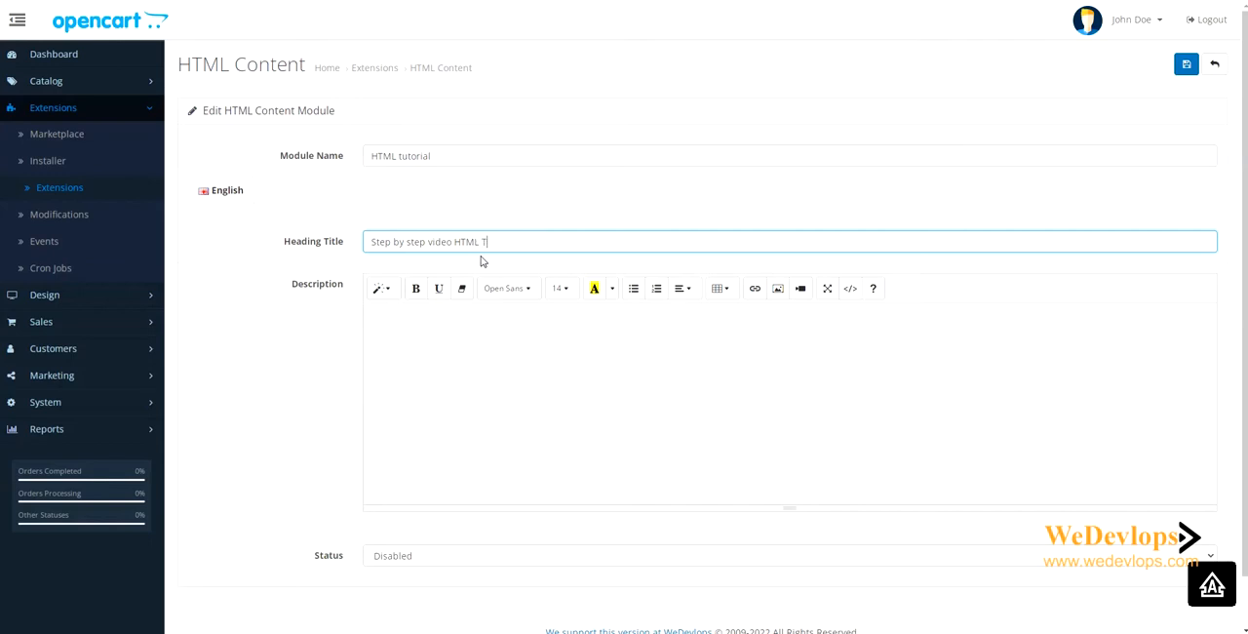
type("utorial")
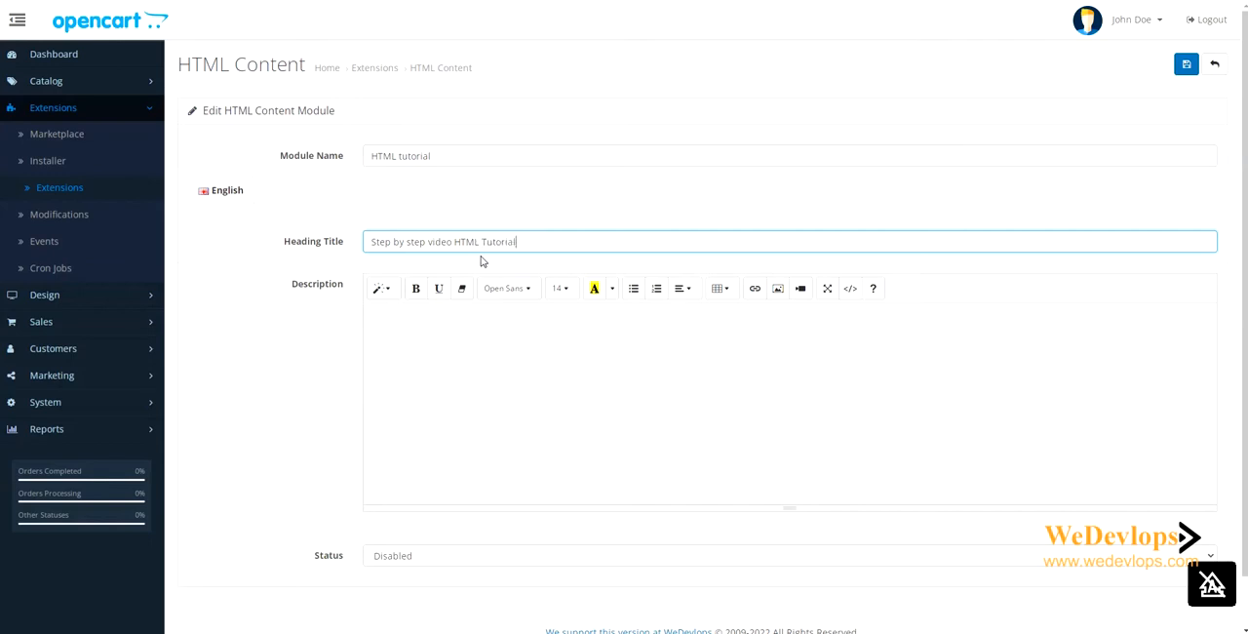
mouse_move(453, 333)
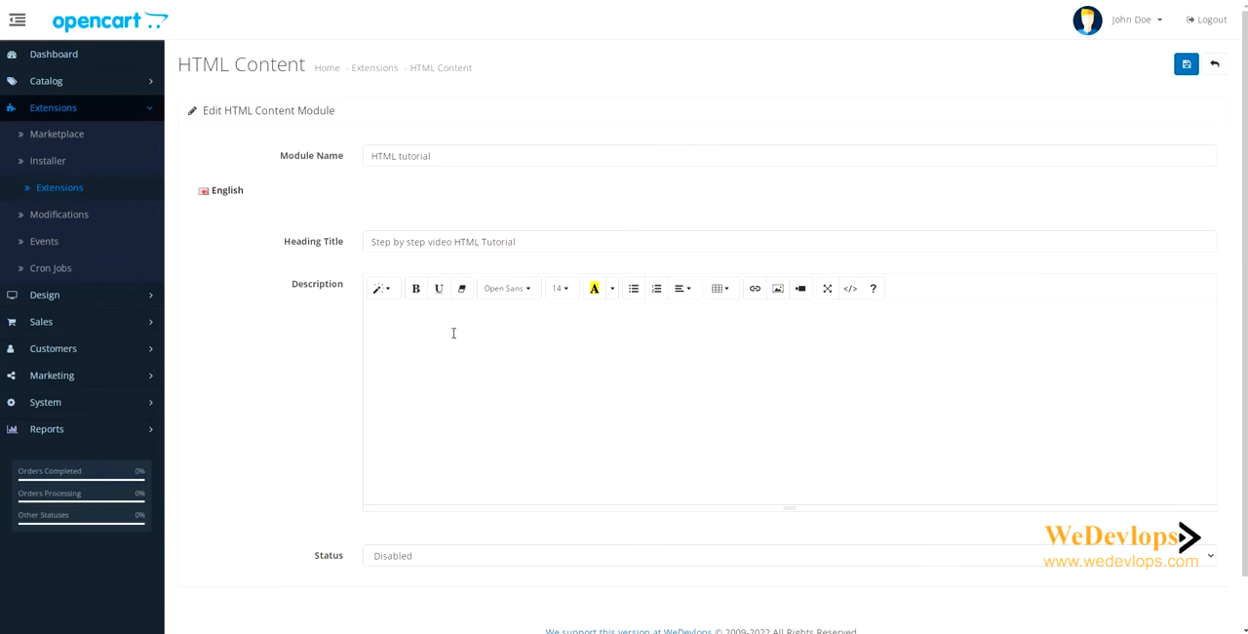
mouse_move(454, 333)
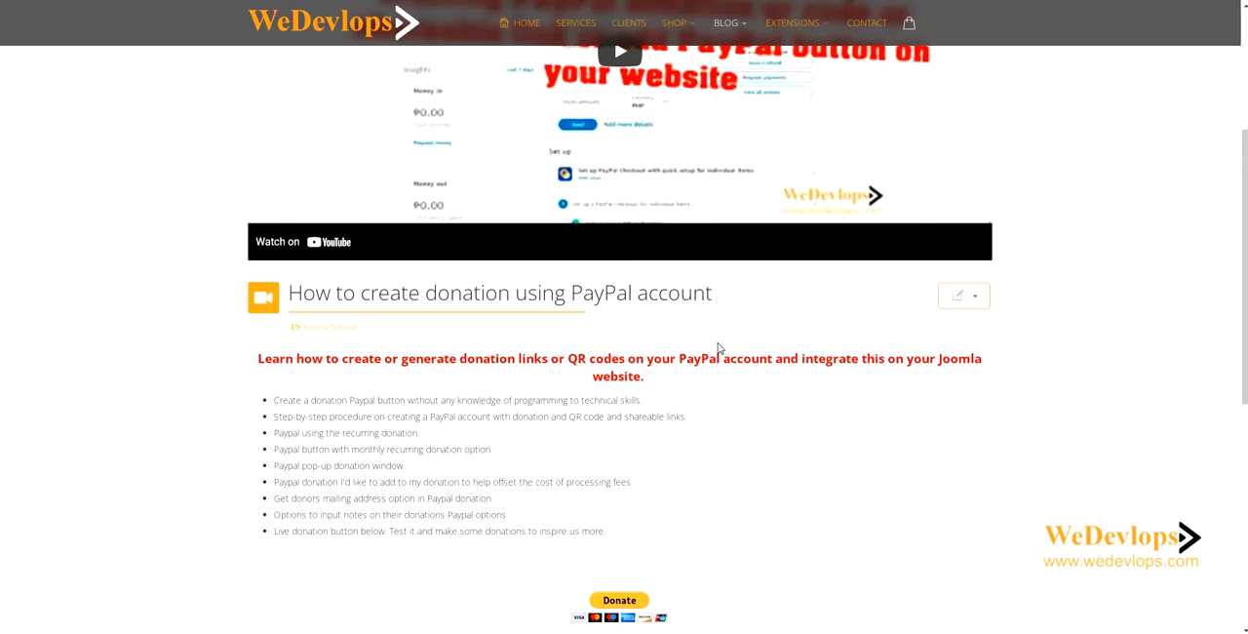
Scroll the WeDevlops PayPal donation article down to its Donate button and QR code
scroll("down", 3)
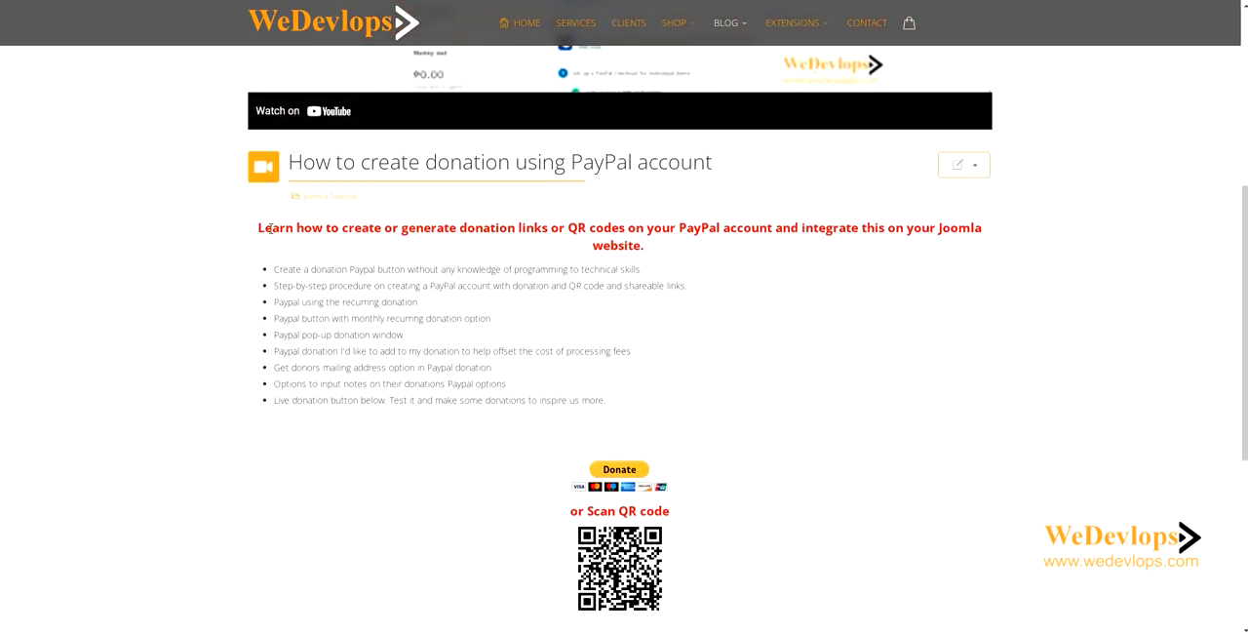
scroll("down", 3)
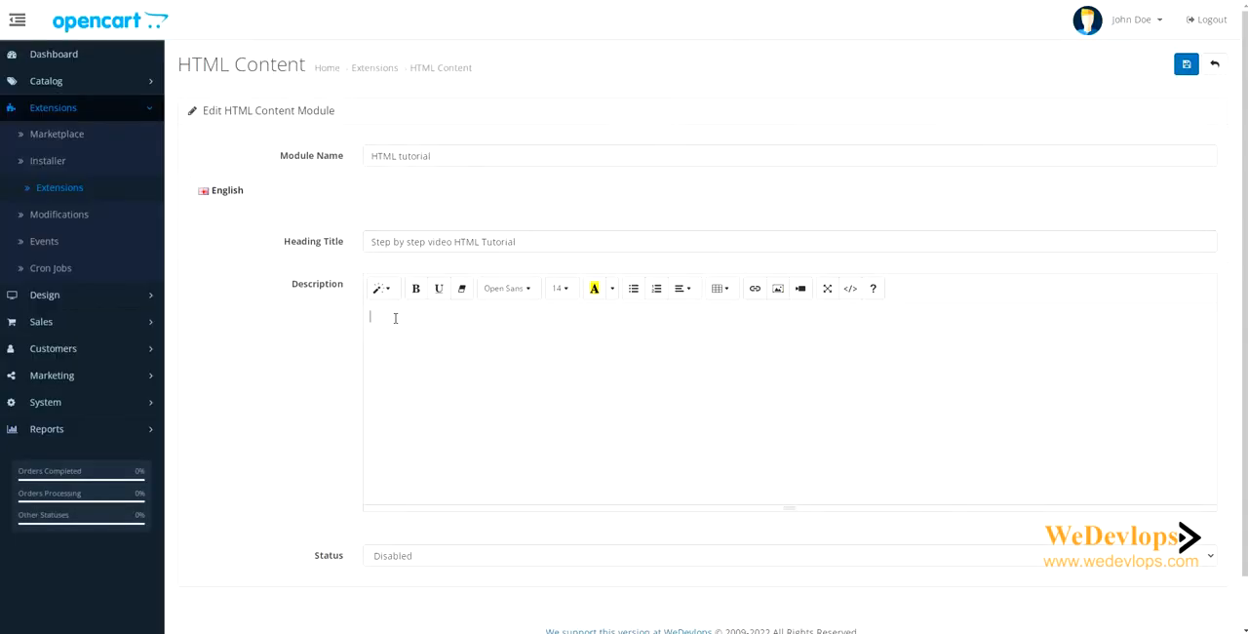
Paste the PayPal donation content into the description, set status Enabled, and save
right_click(395, 318)
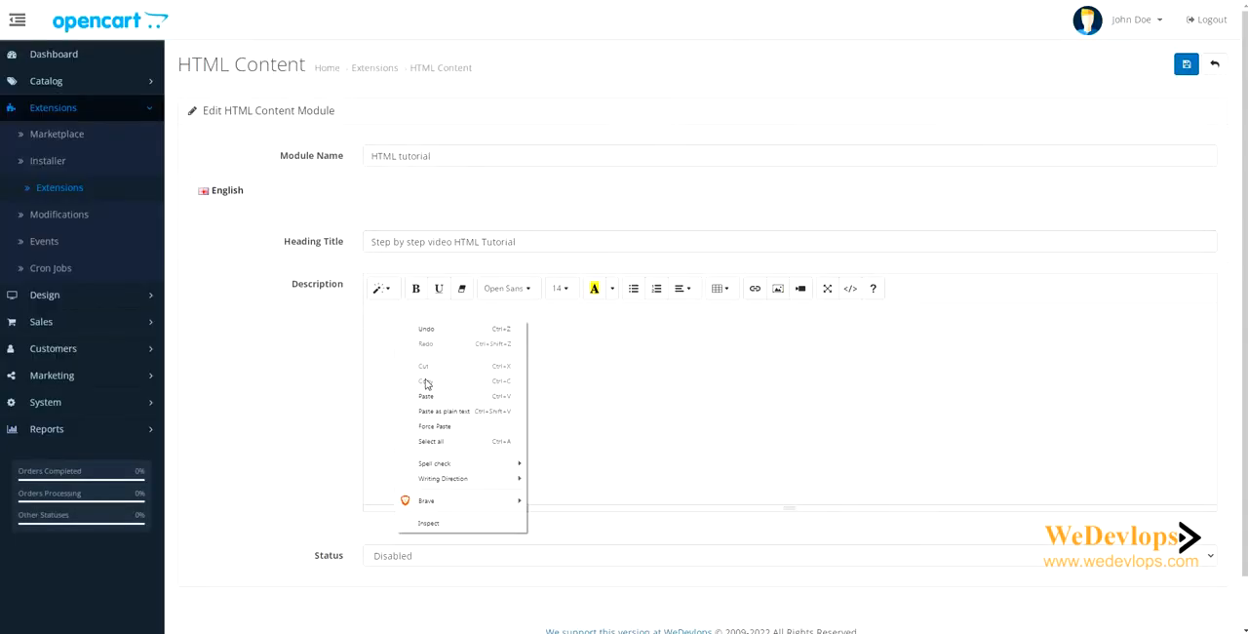
left_click(426, 396)
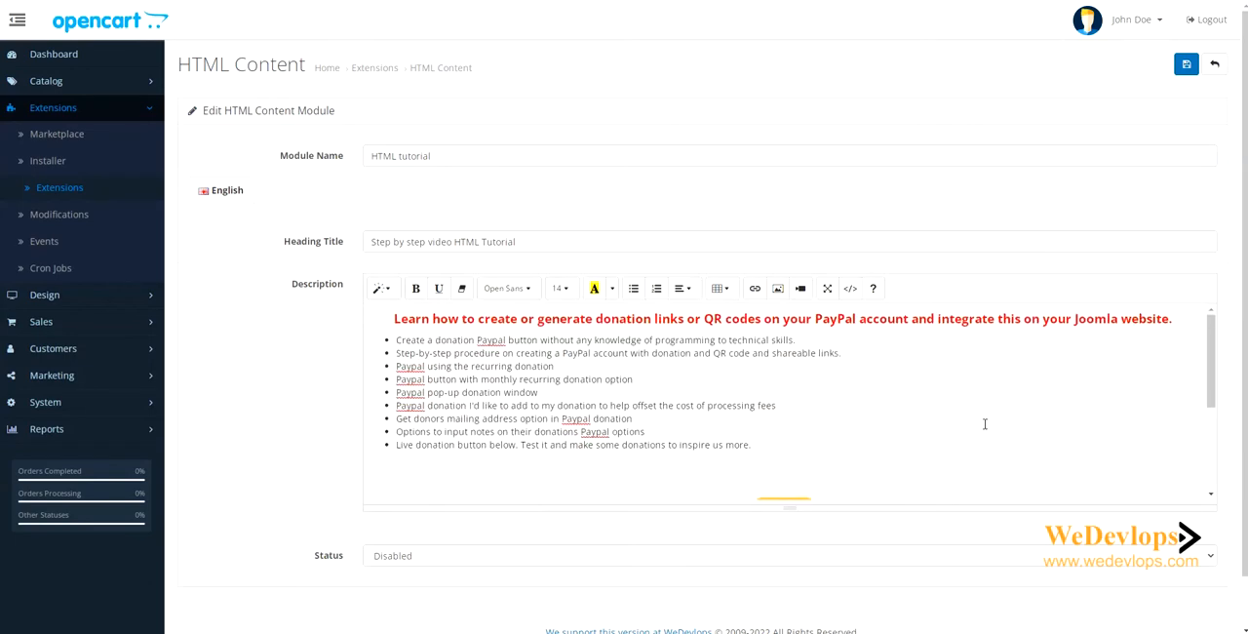
scroll("down", 3)
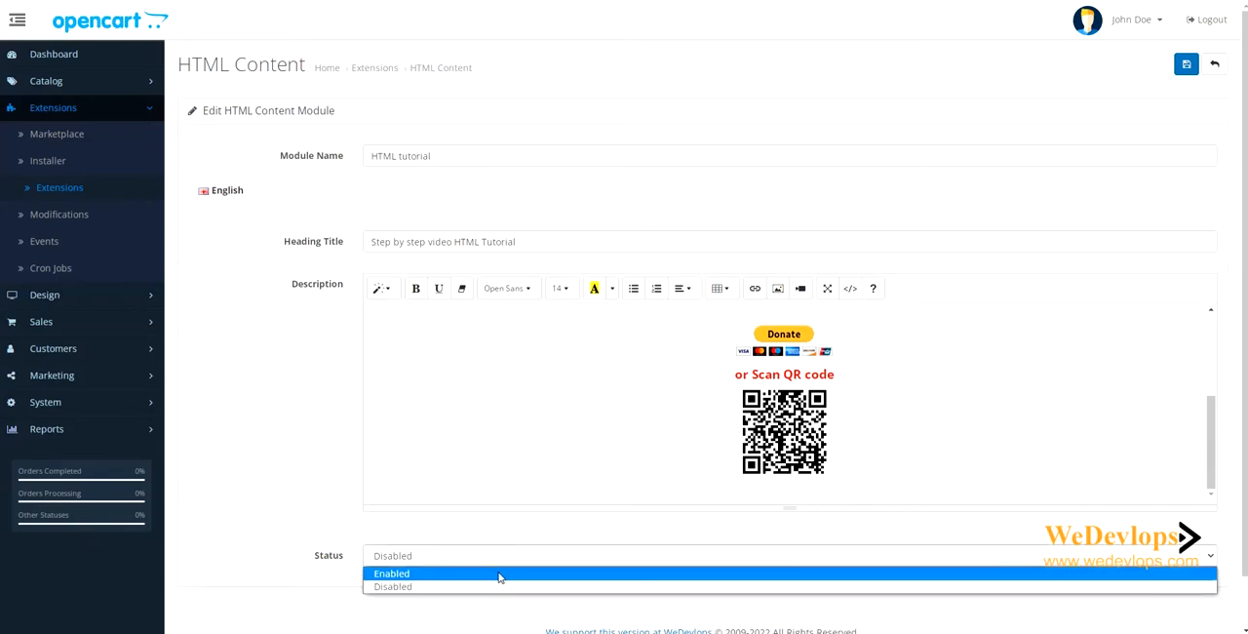
left_click(392, 572)
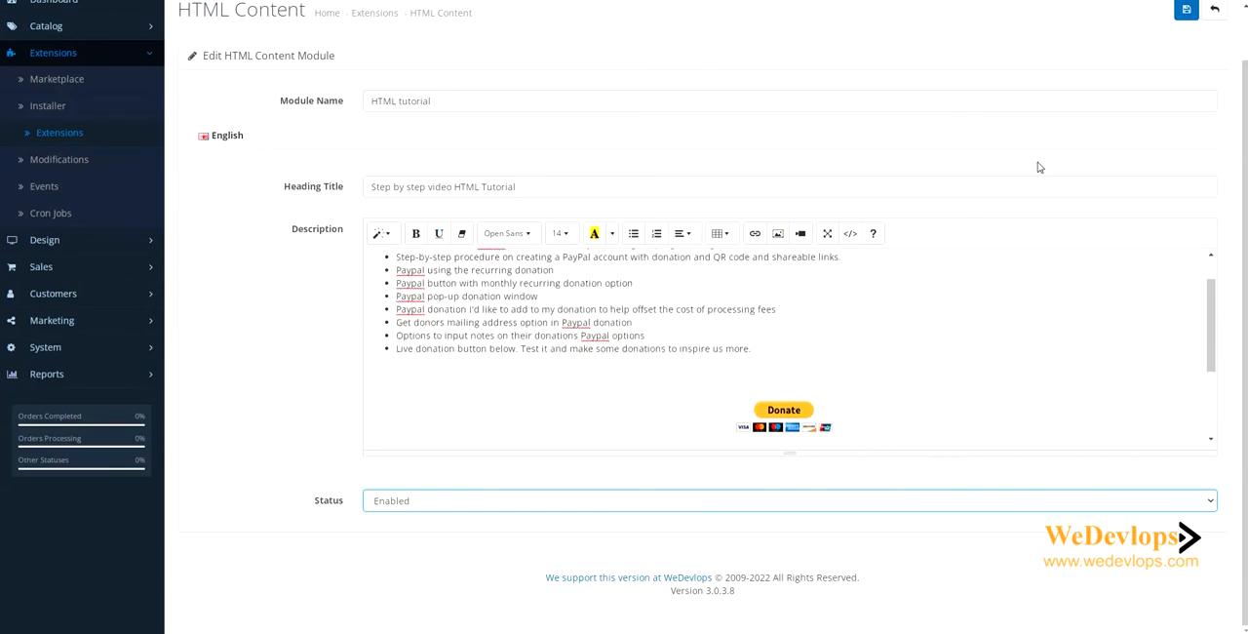
left_click(1185, 9)
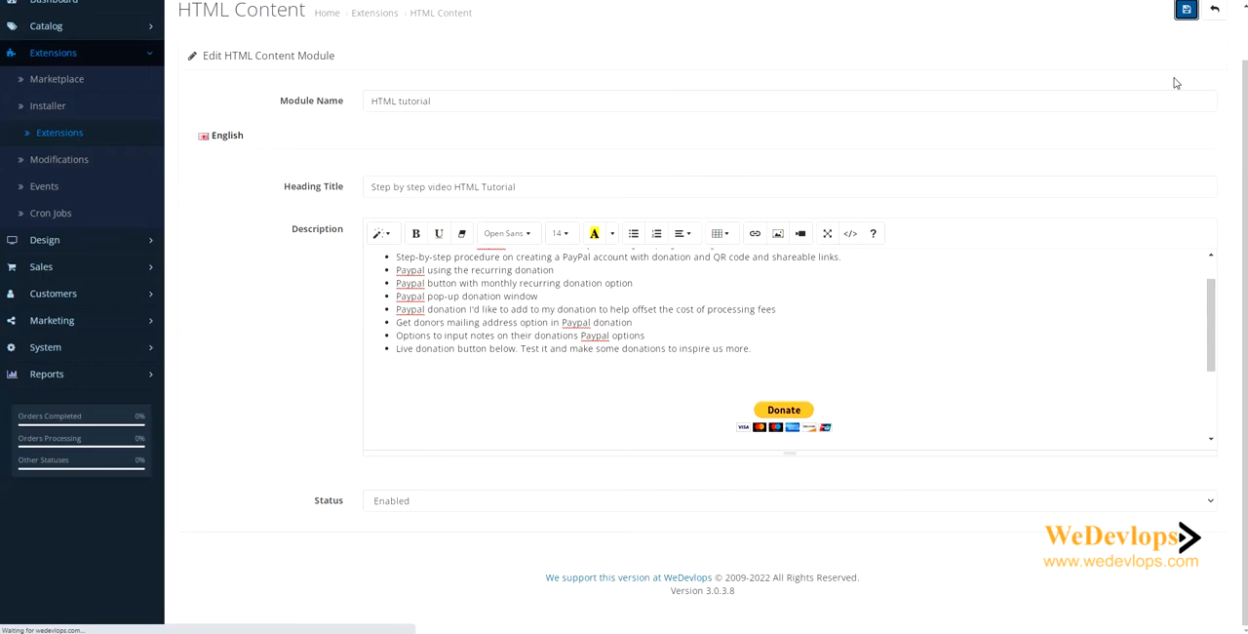
Follow the success message's 'here' link to the list of 13 layouts
left_click(1186, 9)
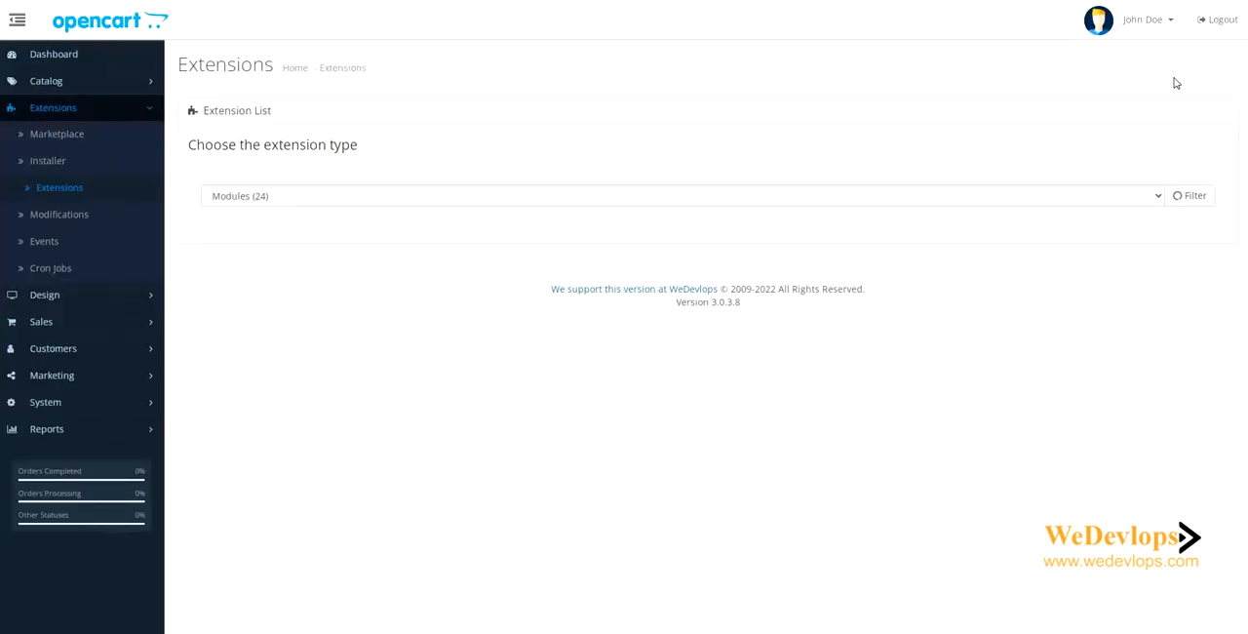
left_click(1189, 195)
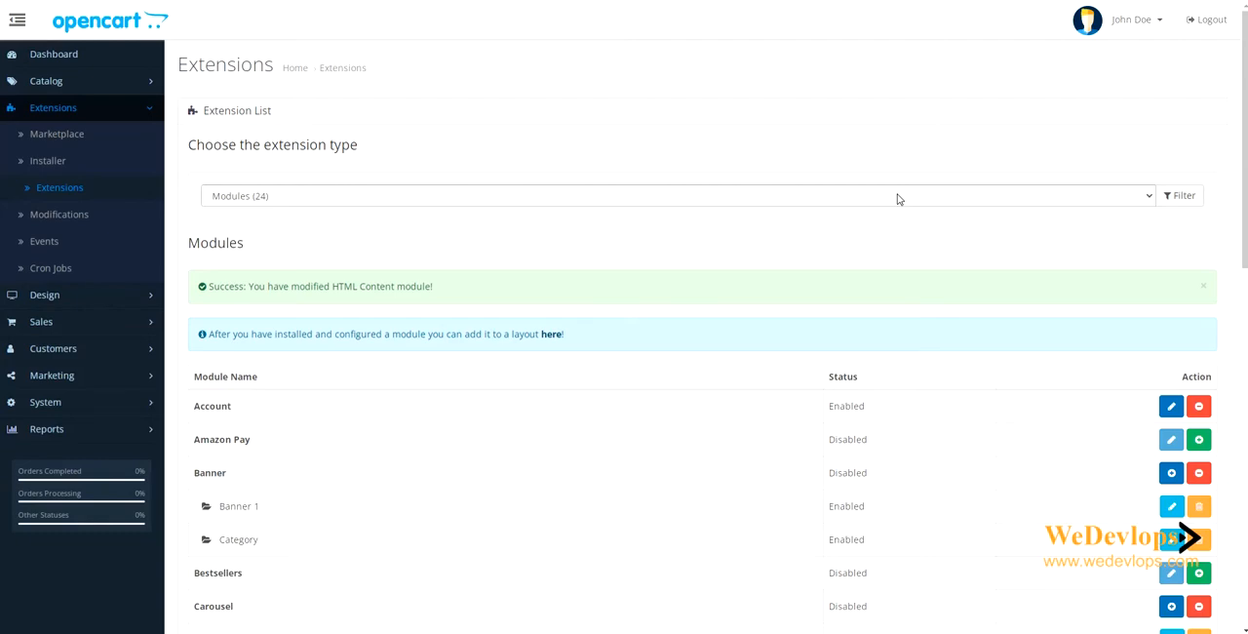
scroll("down", 3)
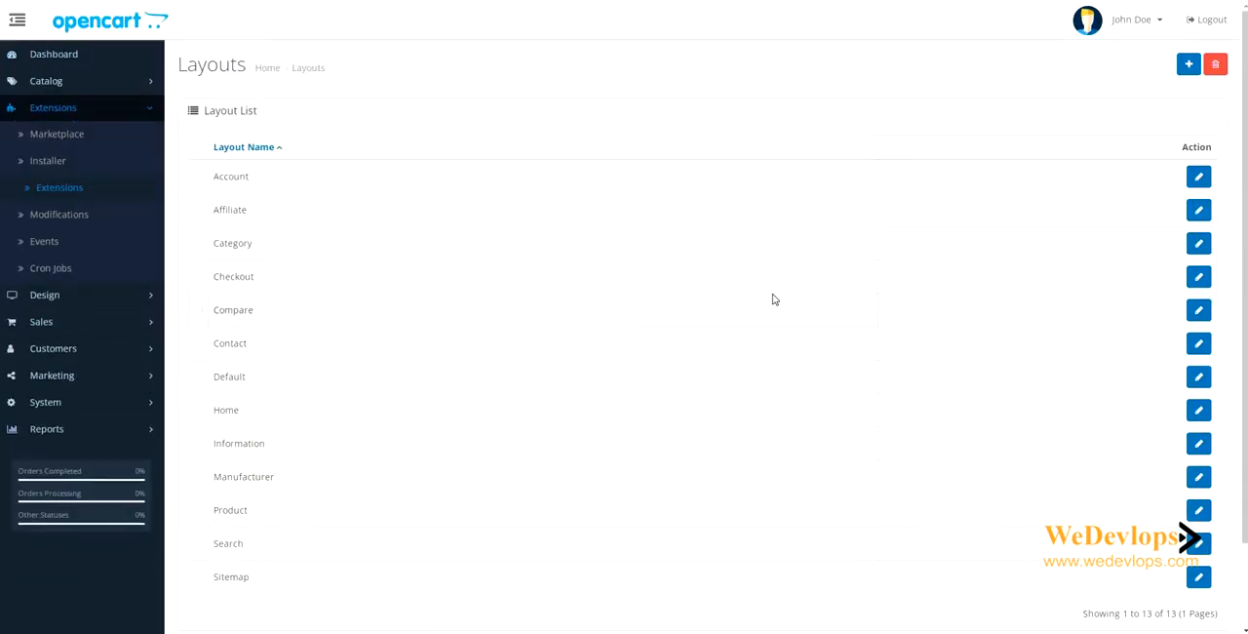
mouse_move(1198, 410)
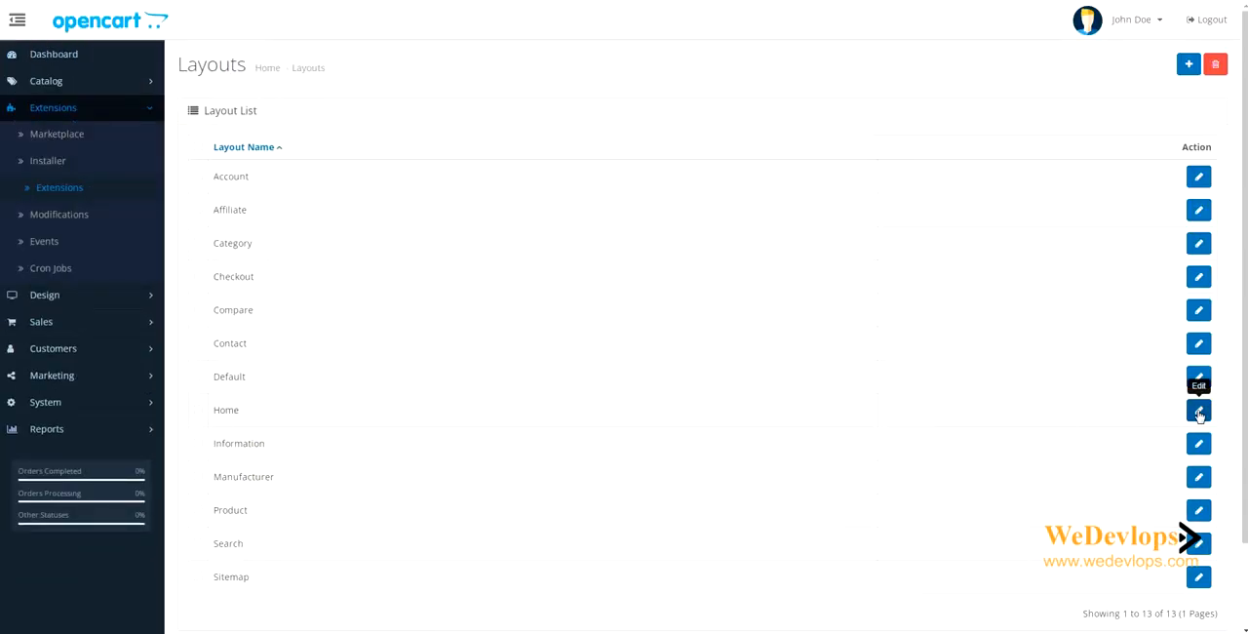
Place the HTML tutorial module in the Home layout's Content Top slot and save
left_click(1199, 414)
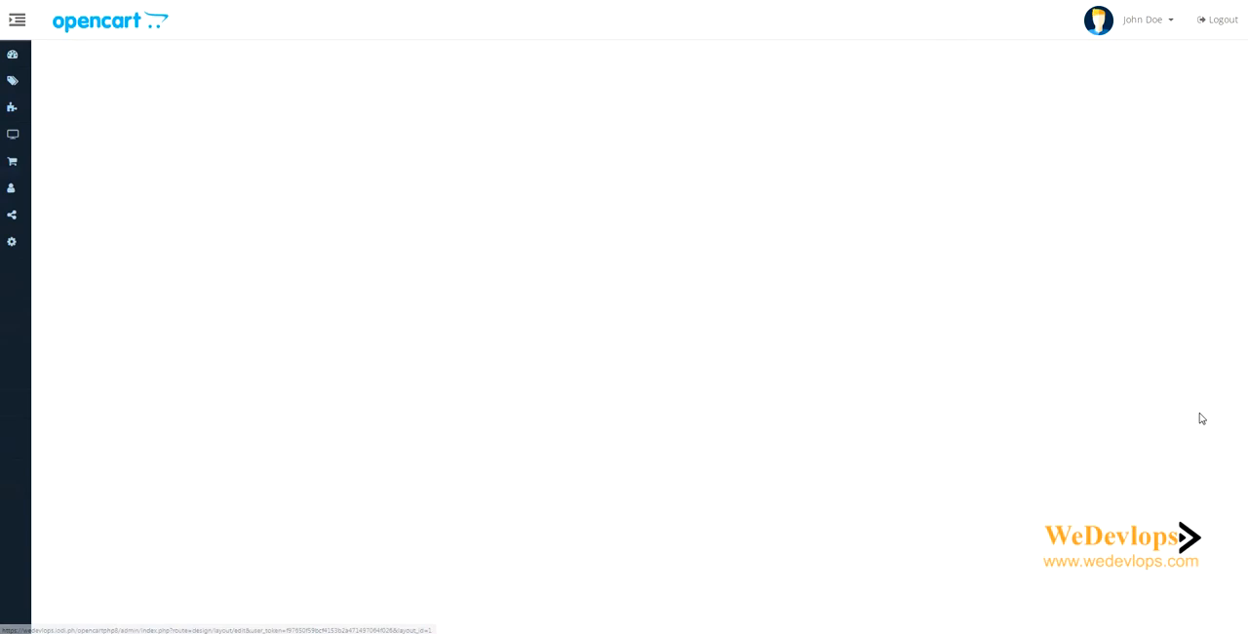
left_click(13, 19)
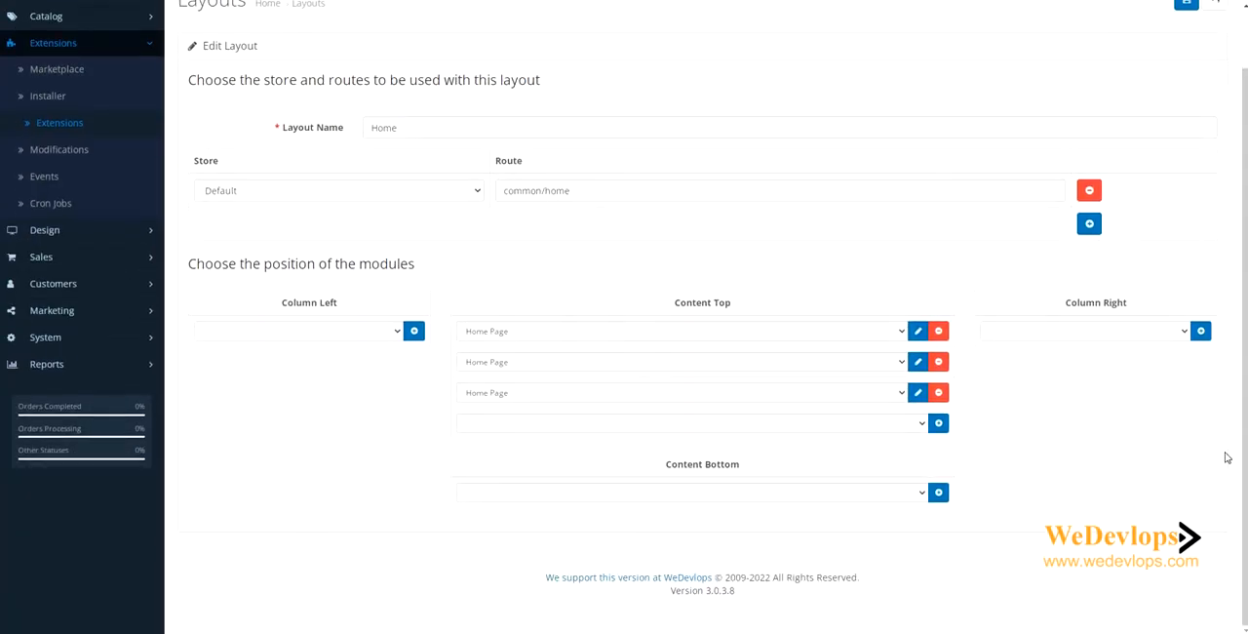
mouse_move(1134, 466)
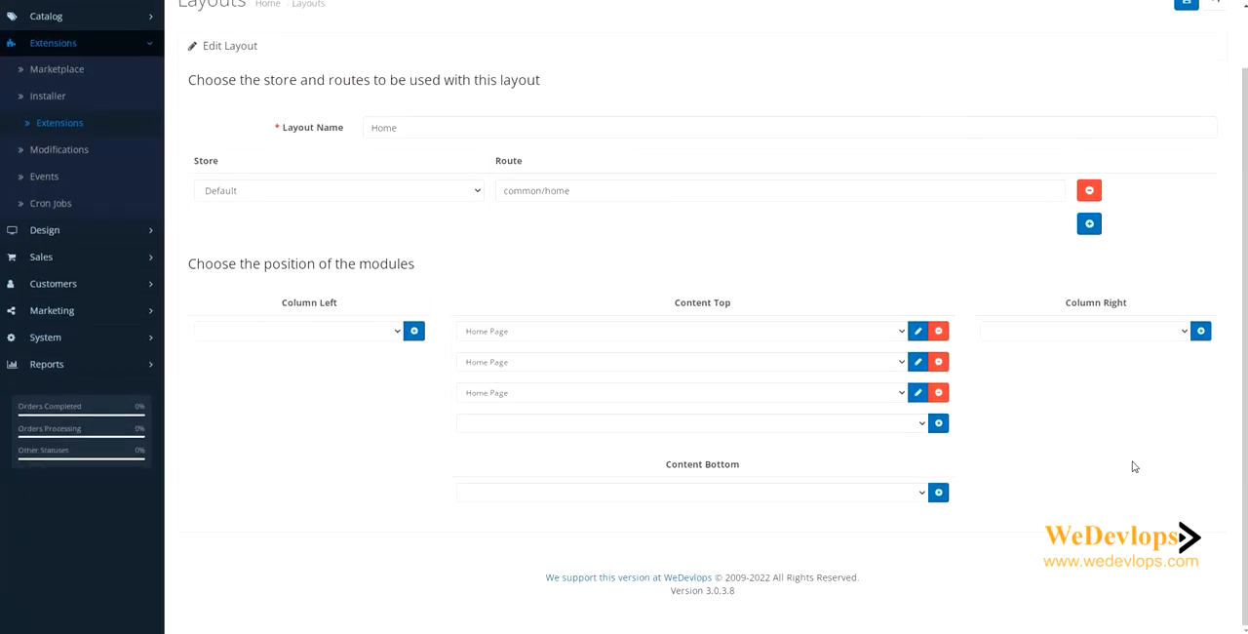
mouse_move(802, 469)
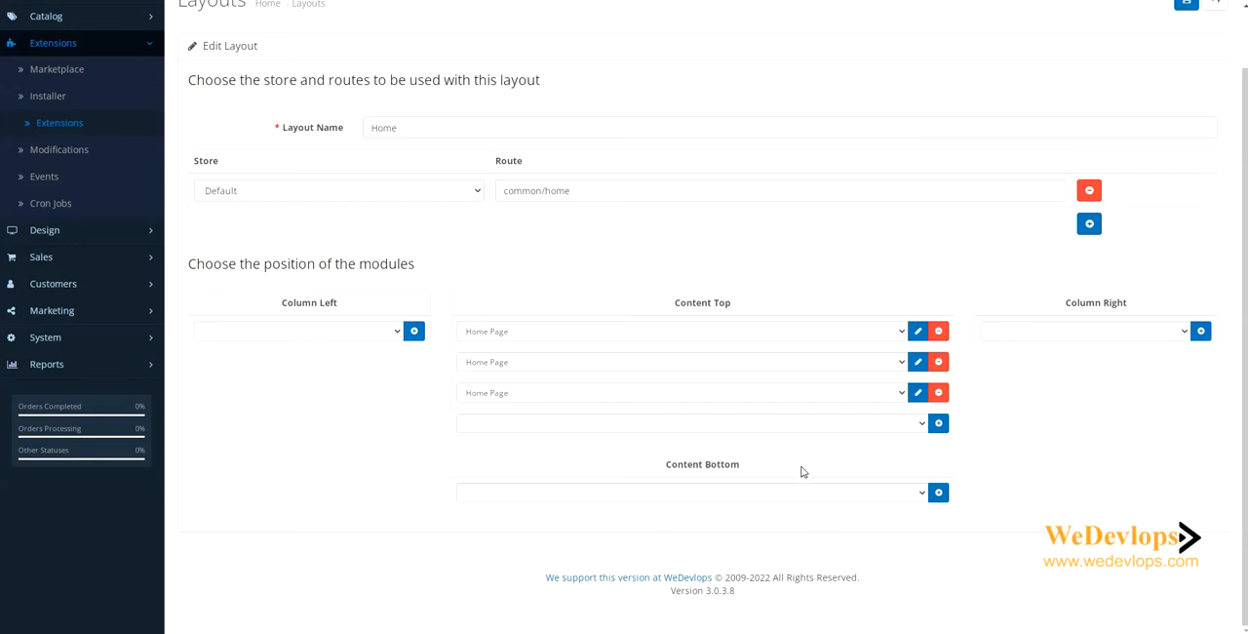
mouse_move(938, 423)
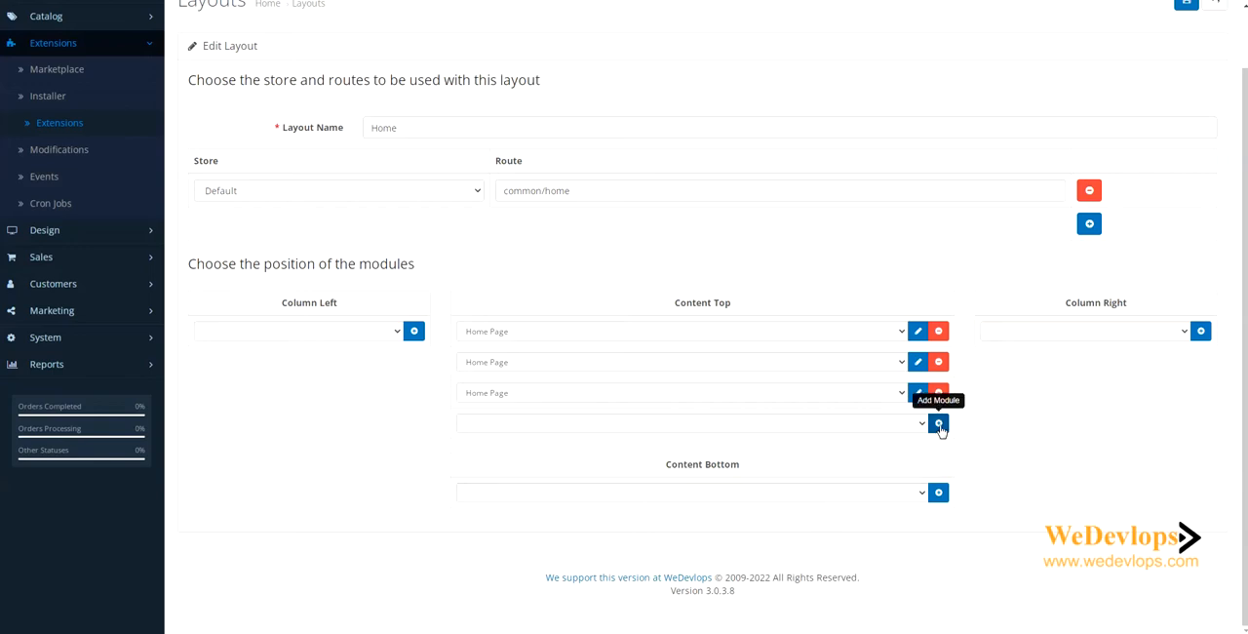
left_click(938, 423)
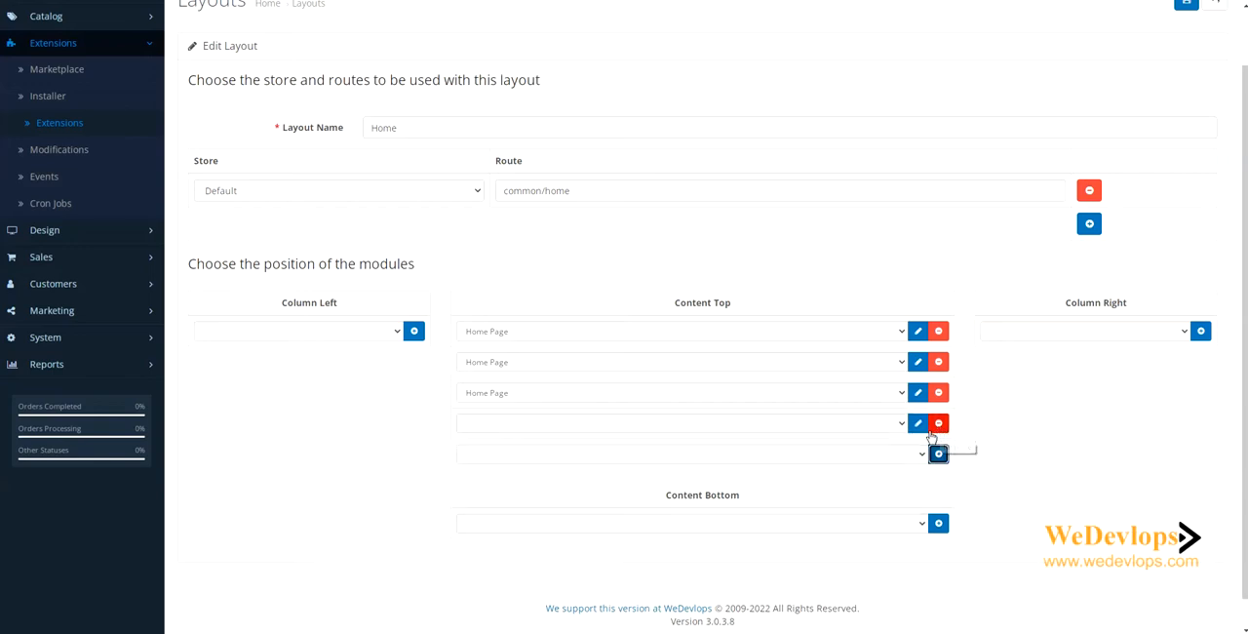
left_click(687, 423)
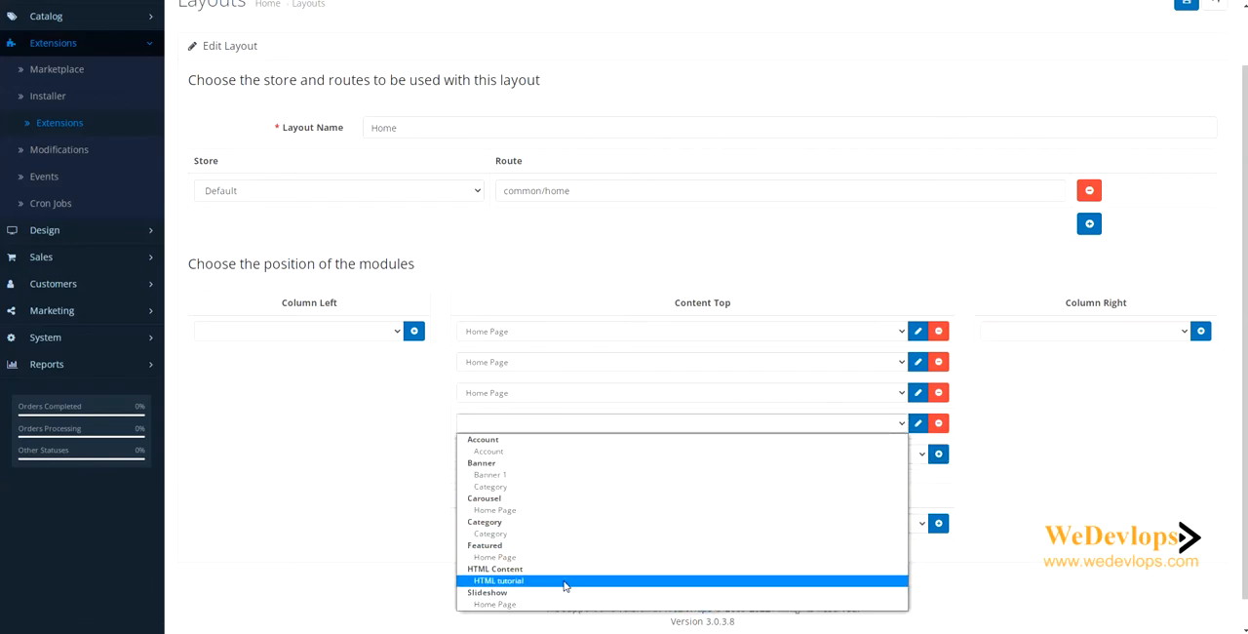
left_click(499, 580)
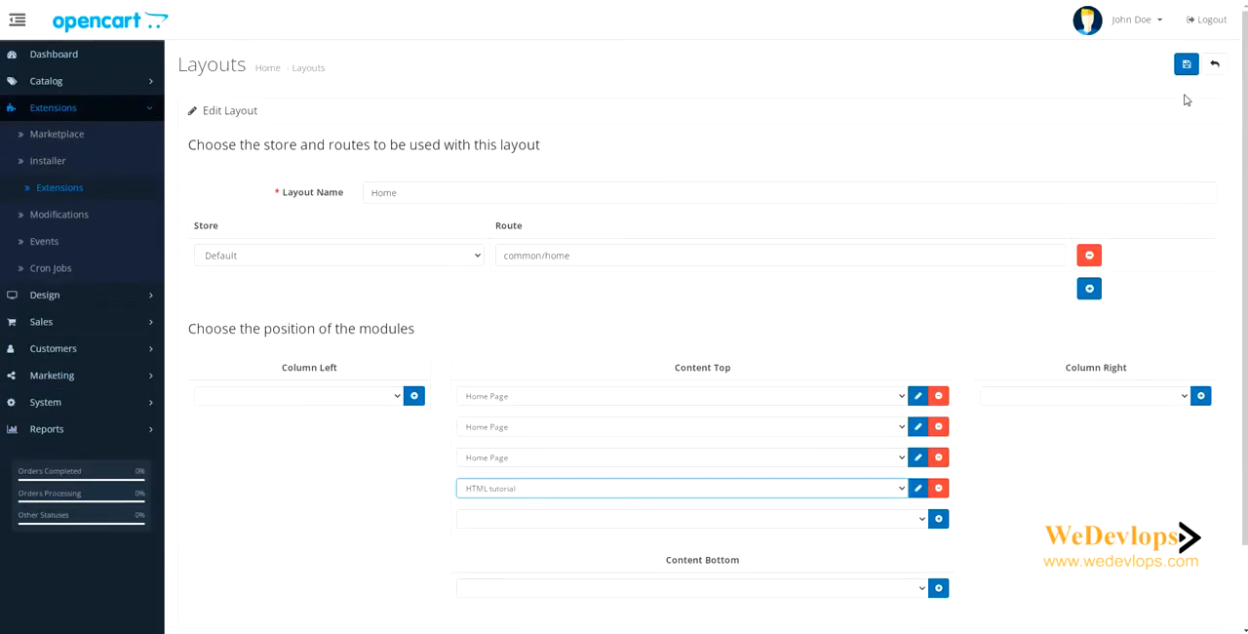
left_click(1186, 64)
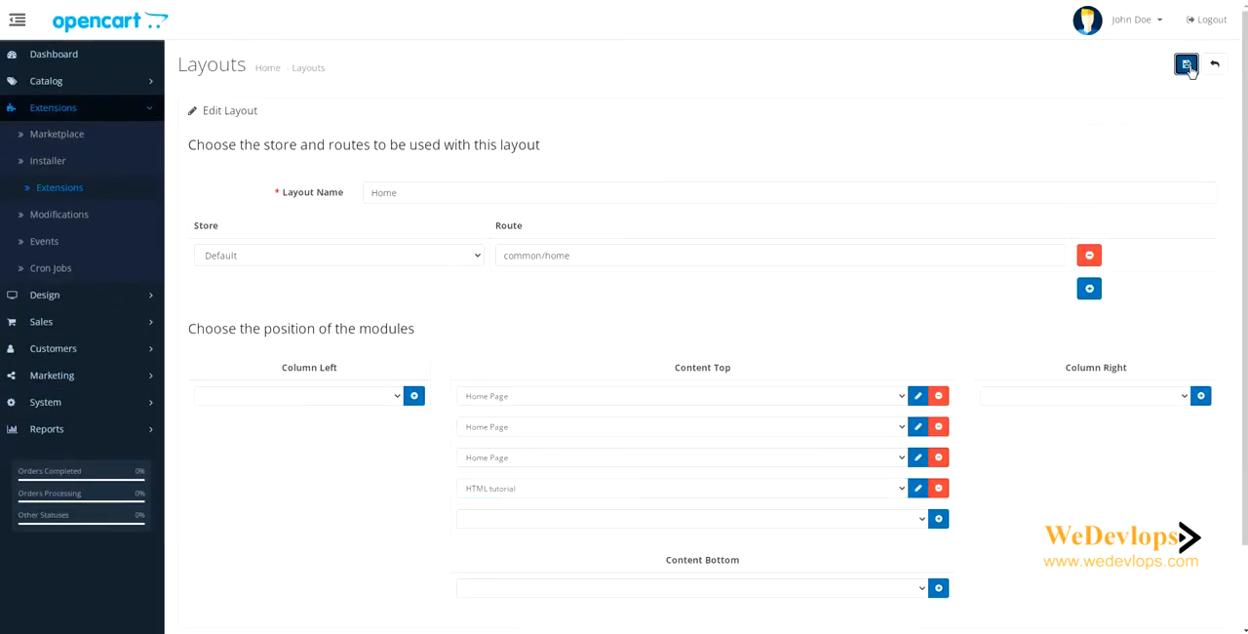
left_click(1186, 65)
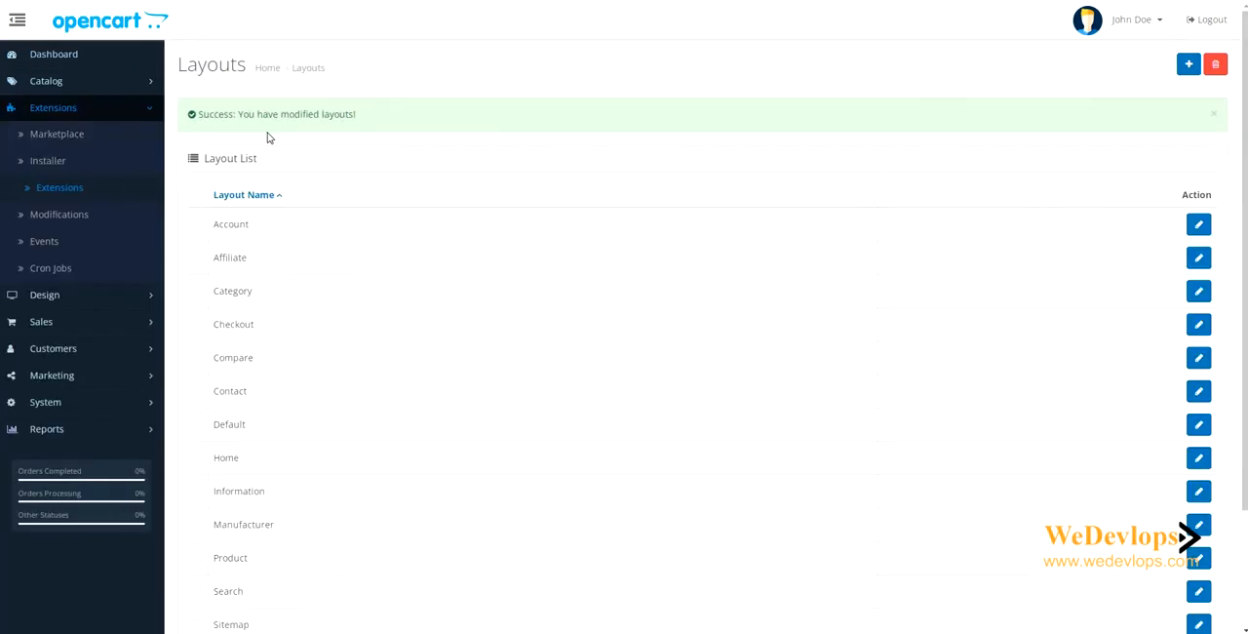
Open the live storefront through Your Store in the admin account menu
left_click(1133, 21)
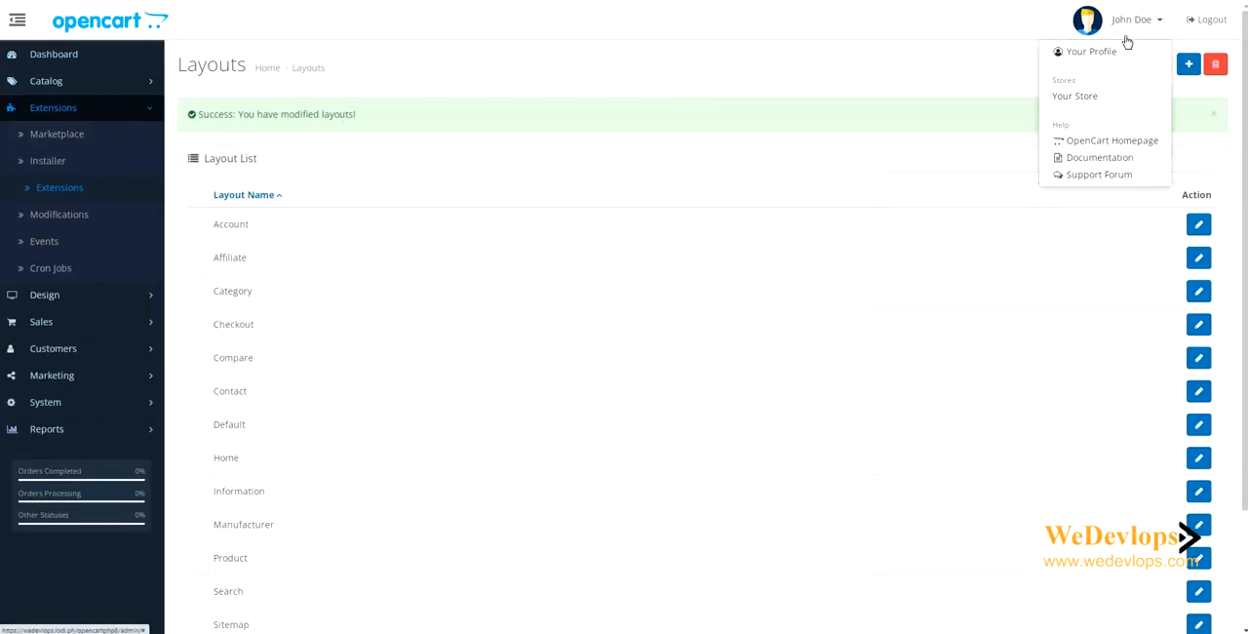
left_click(1081, 96)
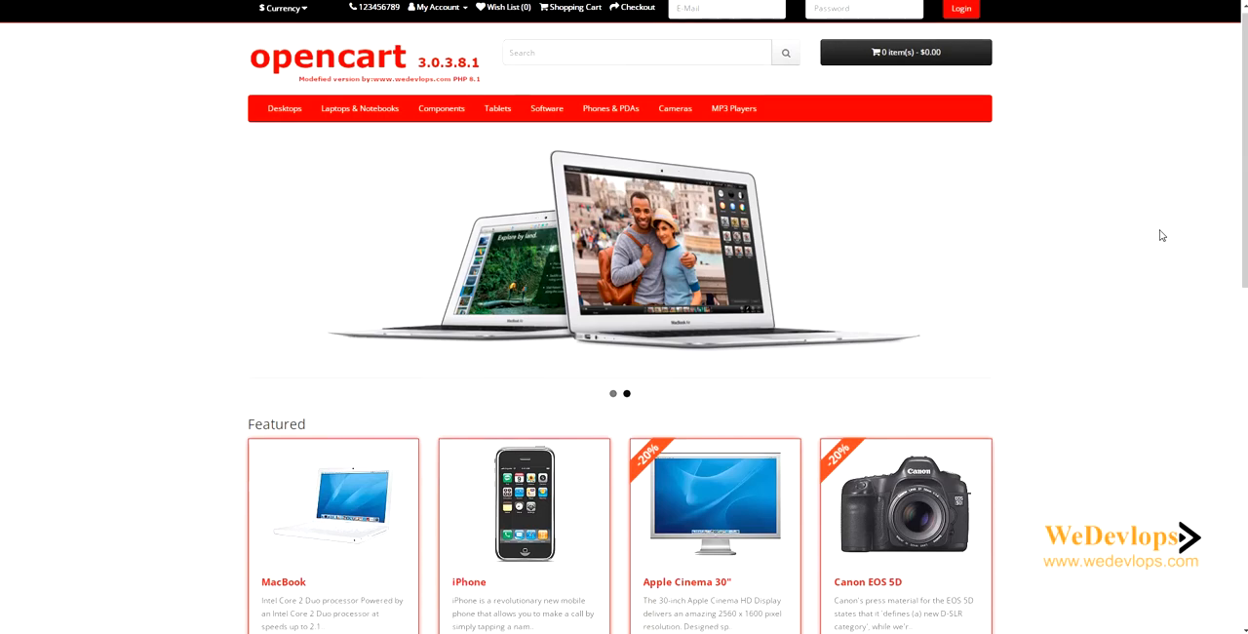
scroll("down", 3)
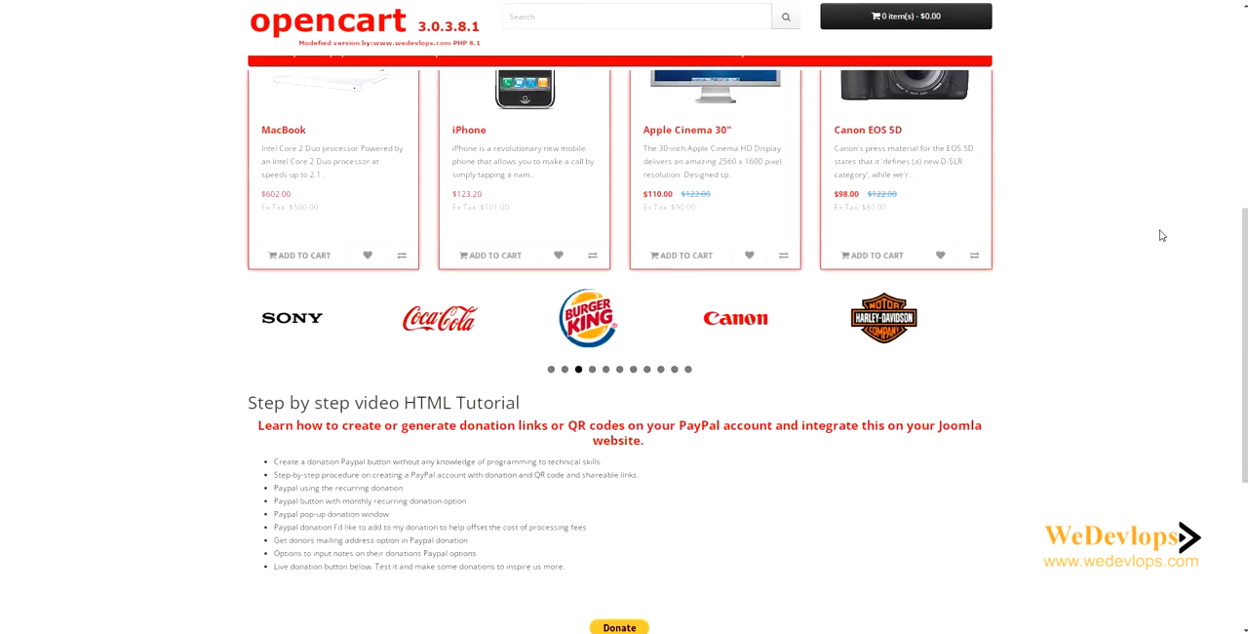
scroll("down", 3)
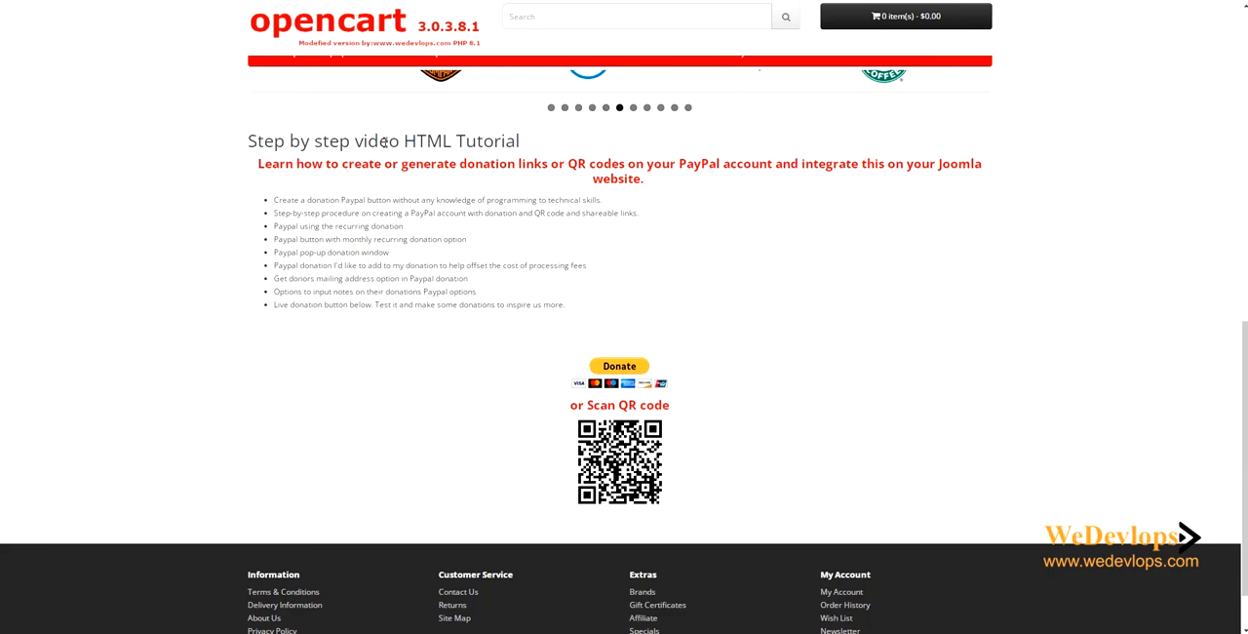
mouse_move(813, 348)
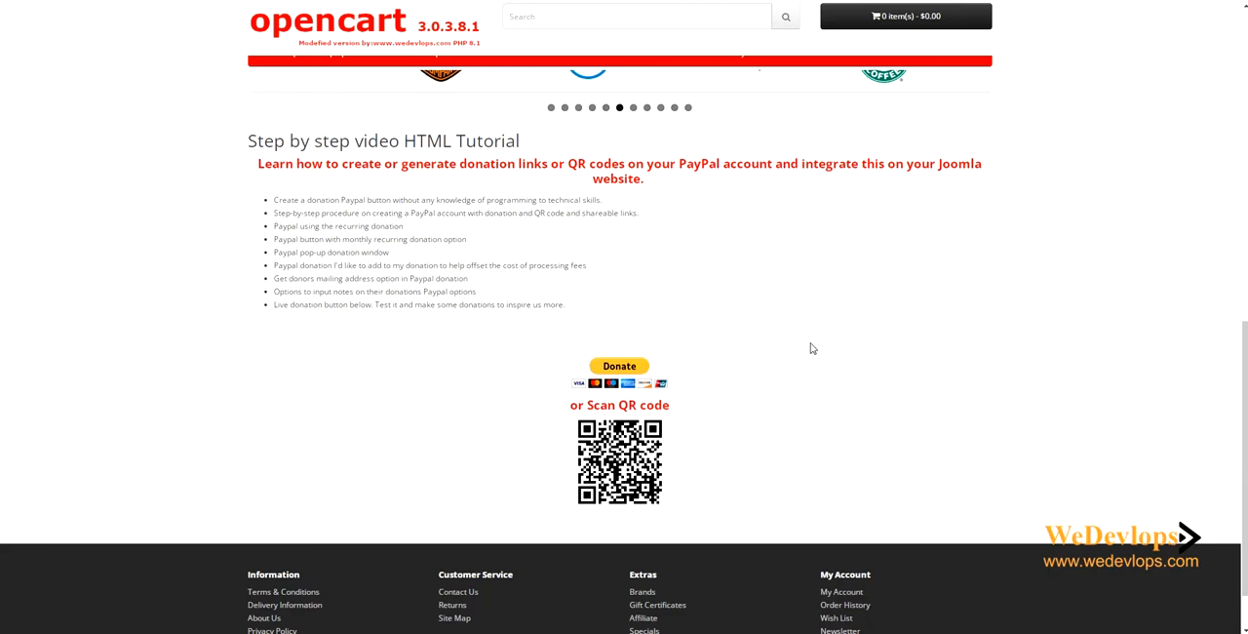
mouse_move(618, 367)
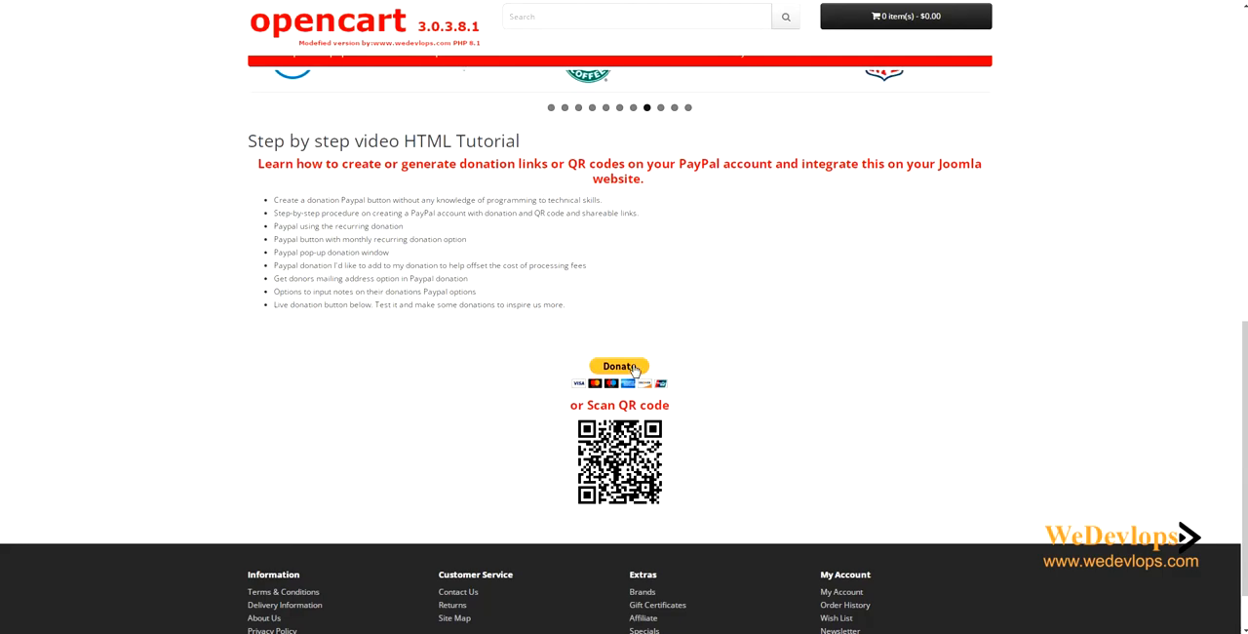
mouse_move(634, 370)
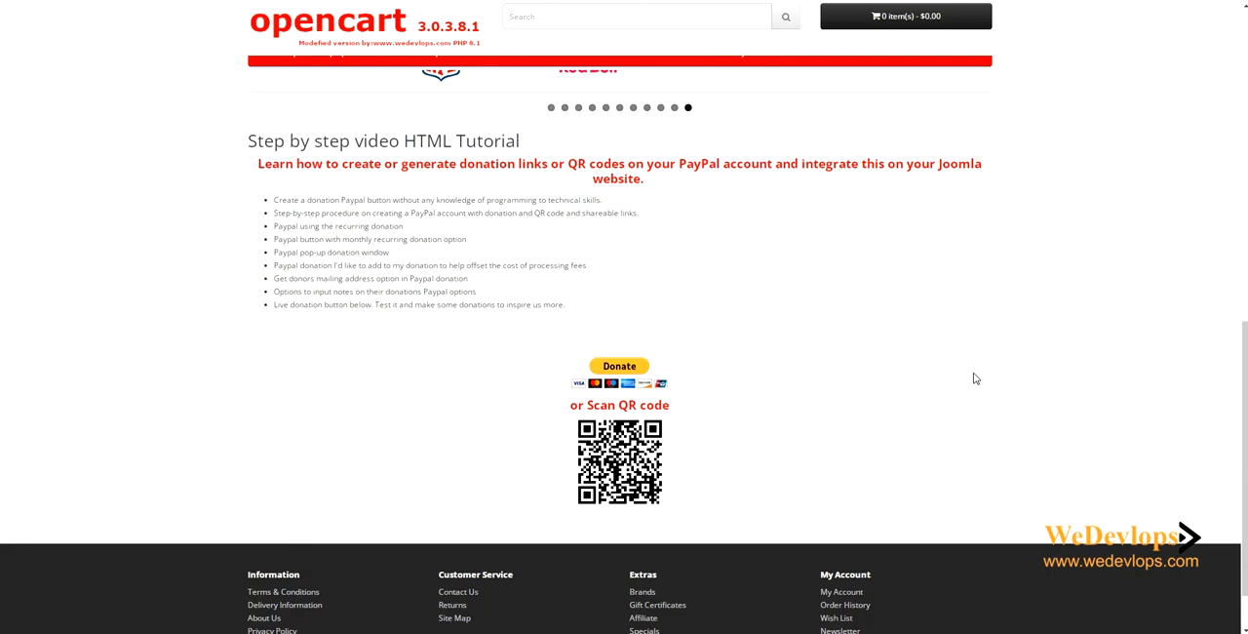
scroll("down", 3)
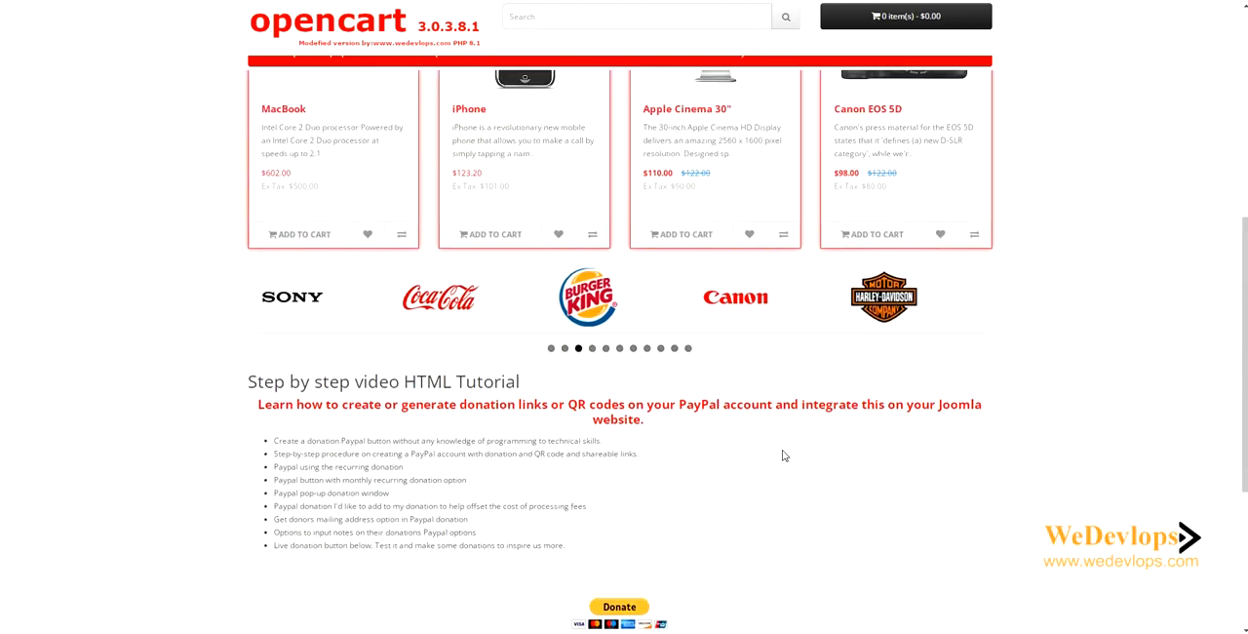
scroll("up", 3)
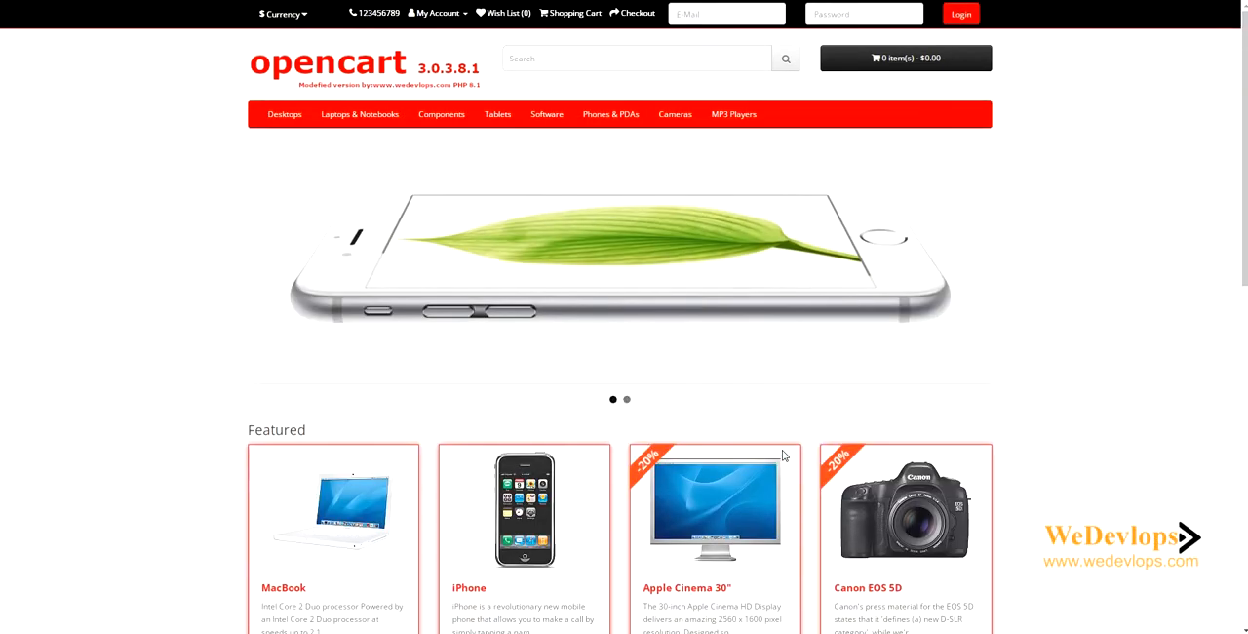
mouse_move(862, 221)
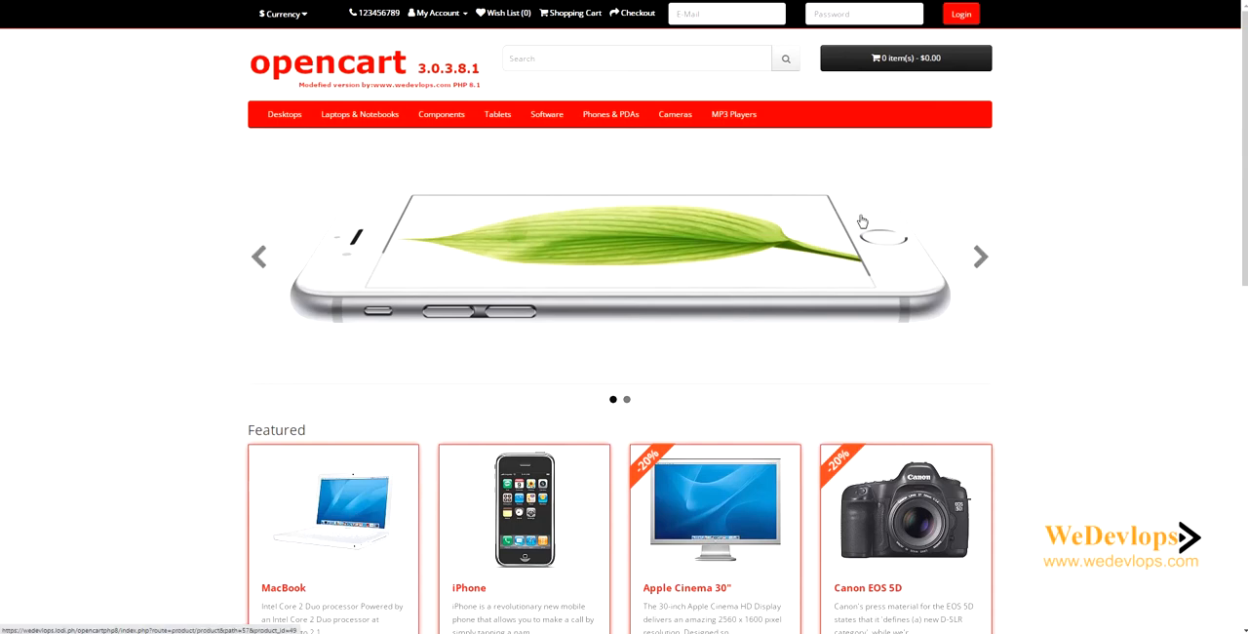
Scroll past Featured products and brand logos to the HTML tutorial donation block
scroll("down", 3)
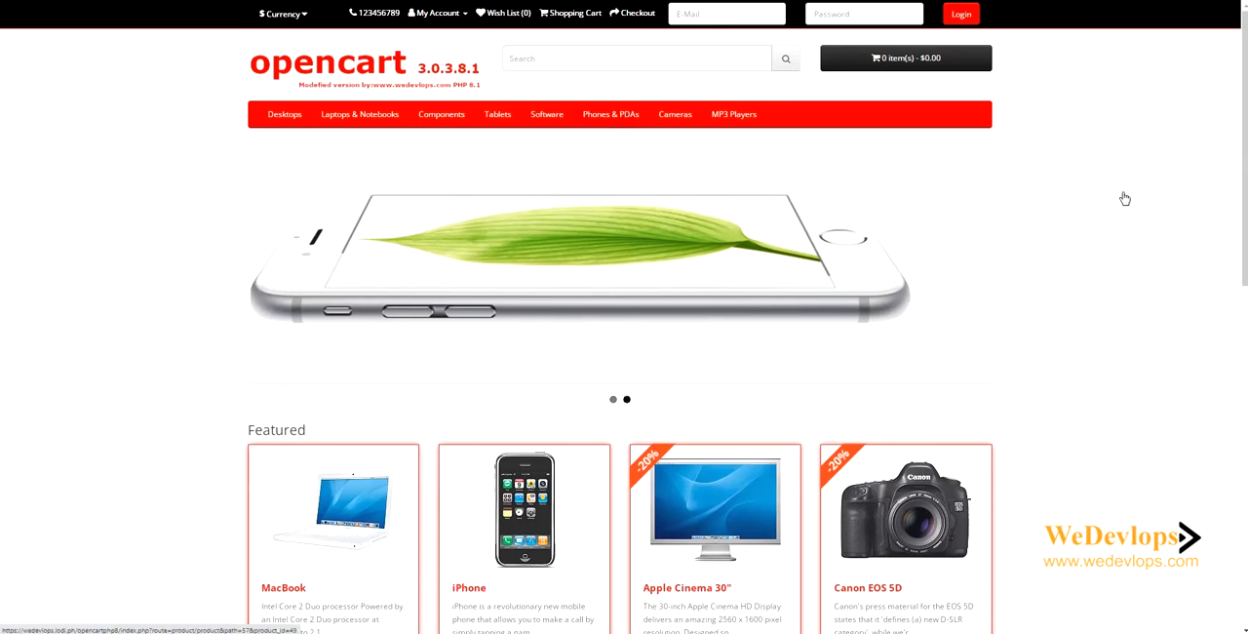
scroll("down", 3)
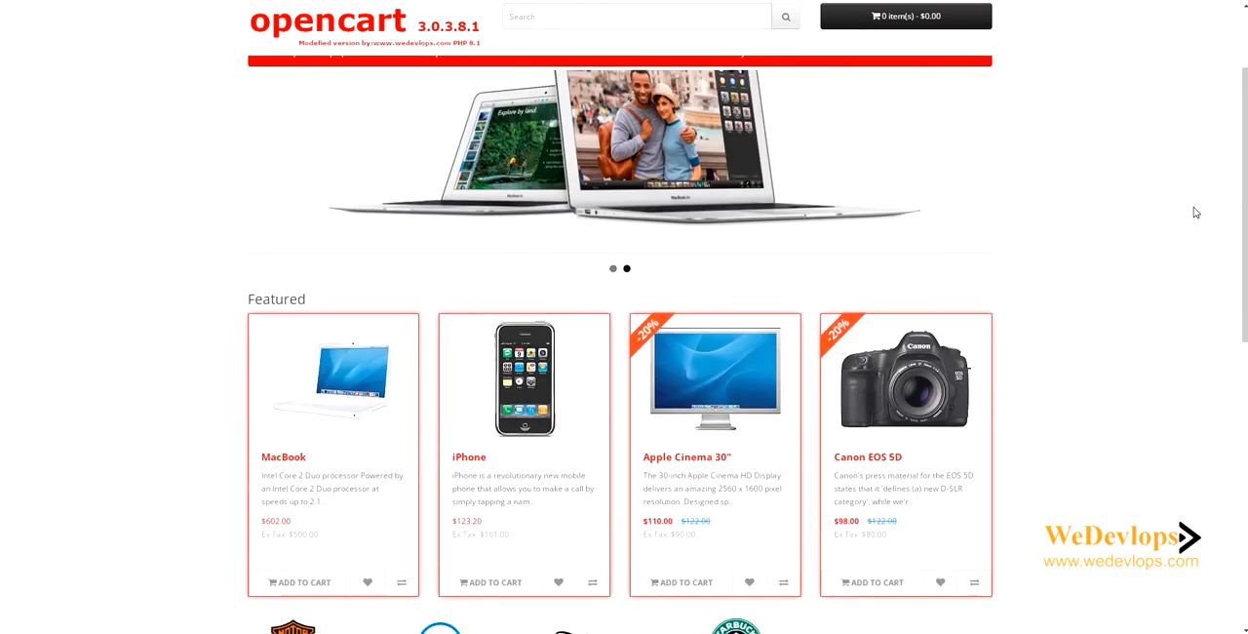
scroll("down", 3)
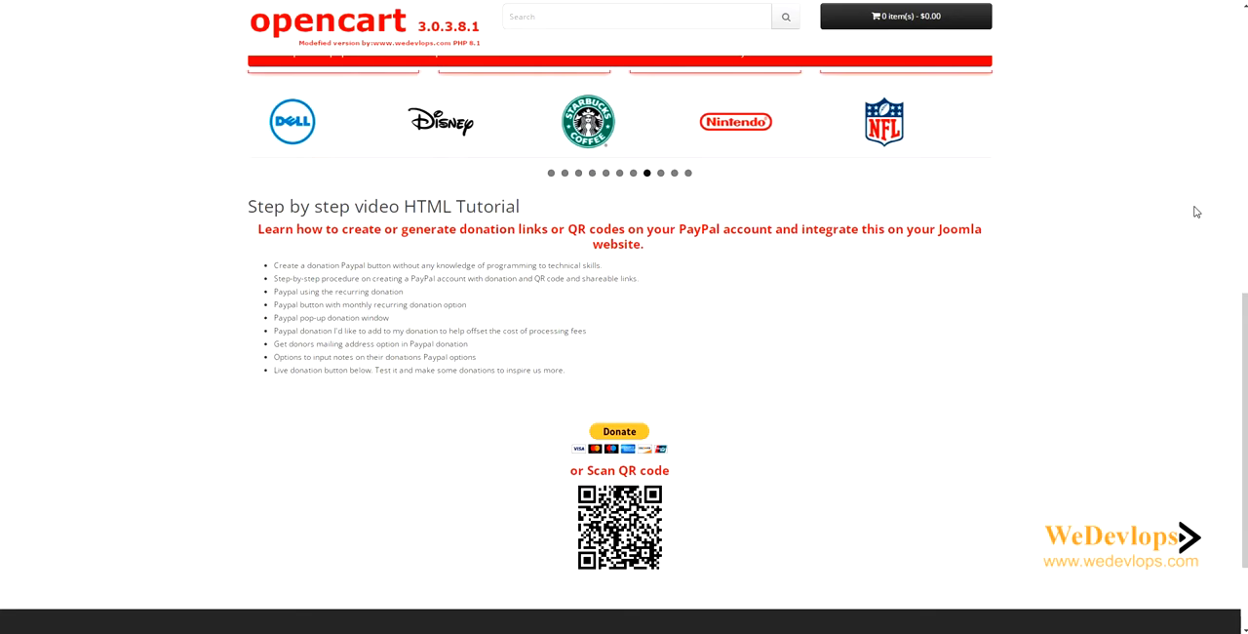
scroll("down", 3)
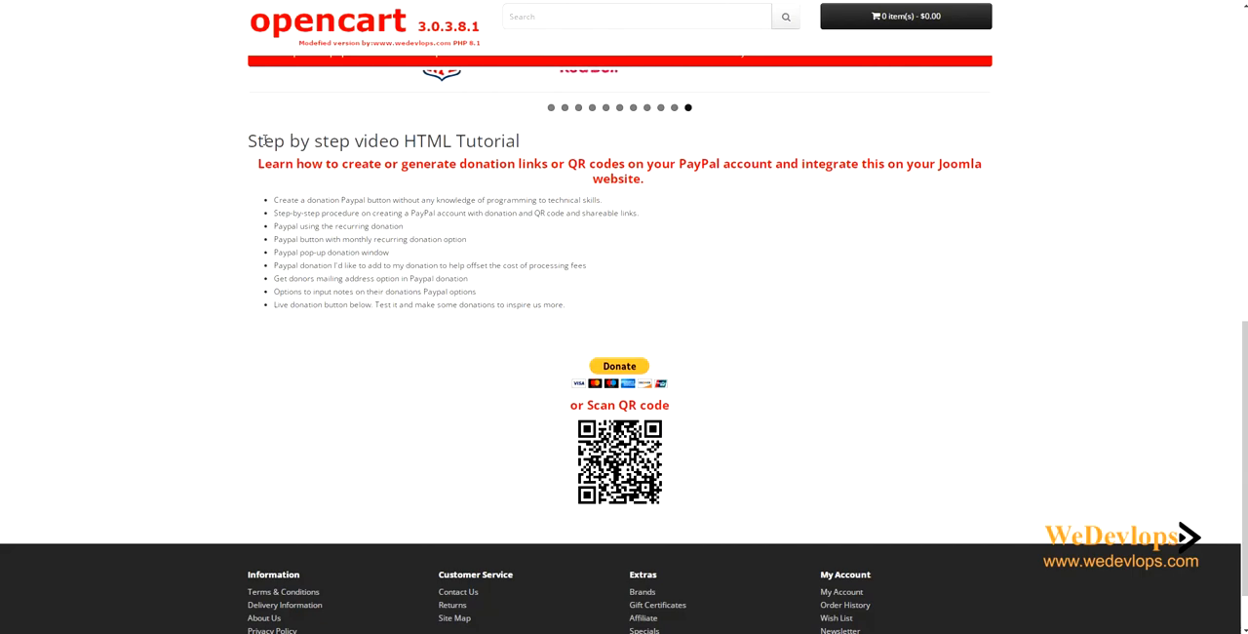
mouse_move(1021, 326)
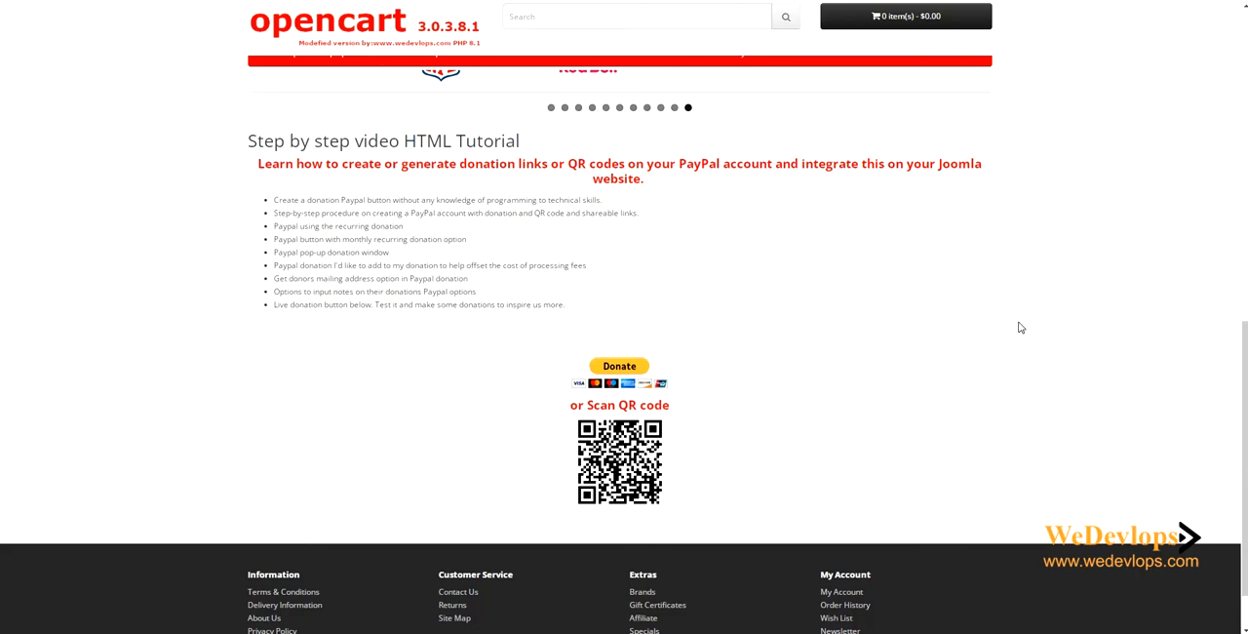